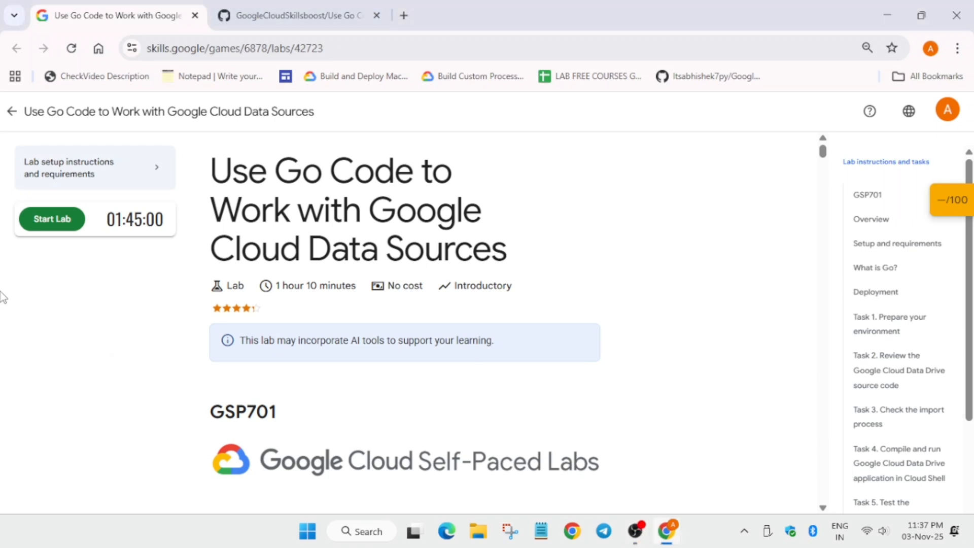
# Start the lab so credentials appear, then go to the lab project's Cloud Console
pyautogui.click(52, 219)
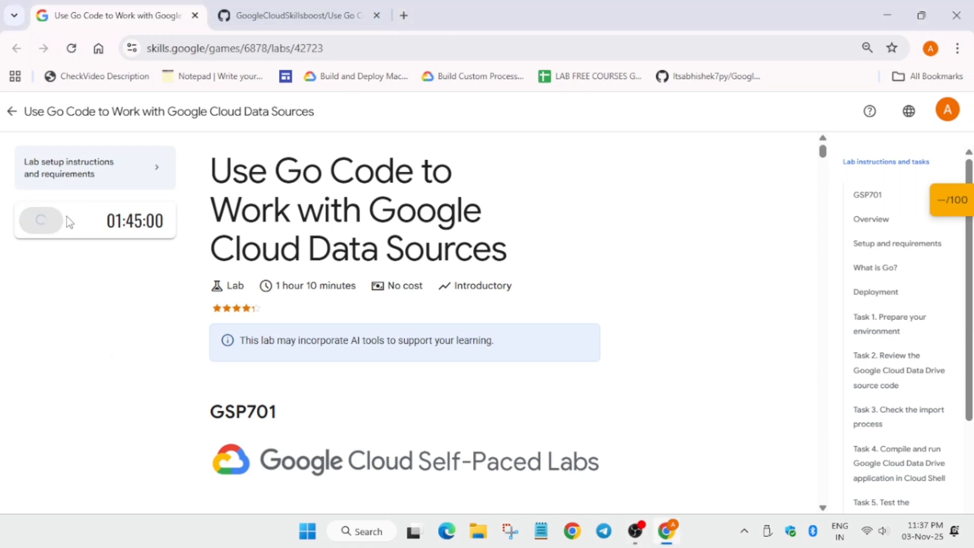
pyautogui.click(40, 220)
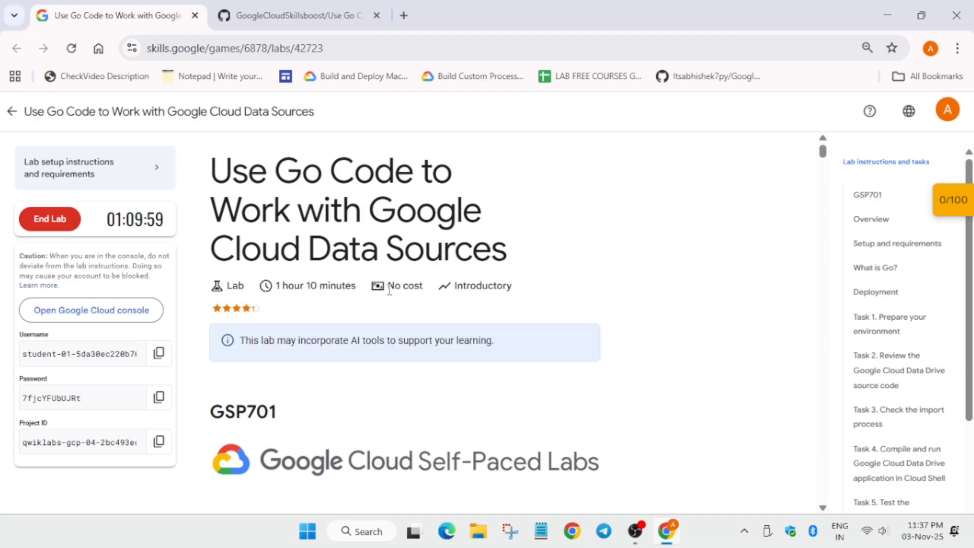
pyautogui.click(90, 311)
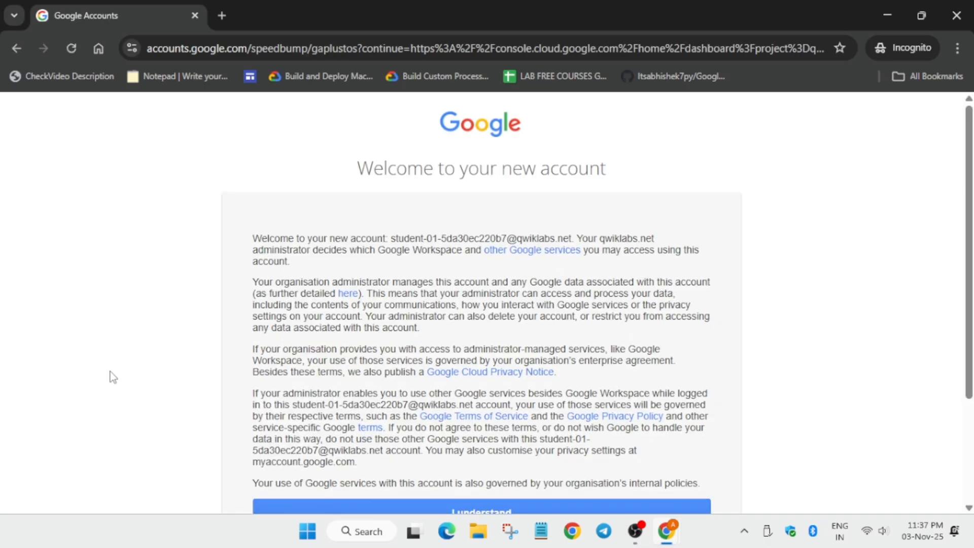
# Accept the new account terms and activate a Cloud Shell terminal for the lab project
pyautogui.scroll(-3)
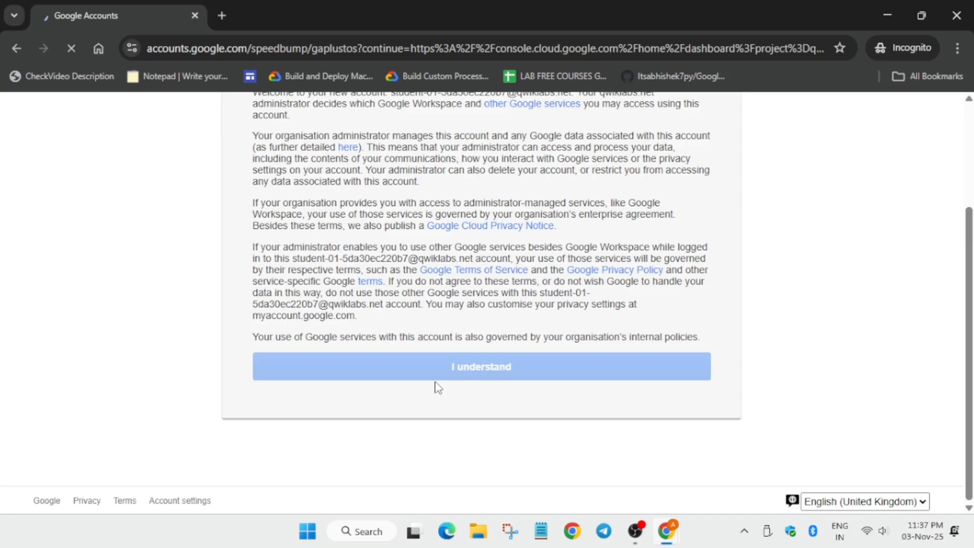
pyautogui.click(480, 366)
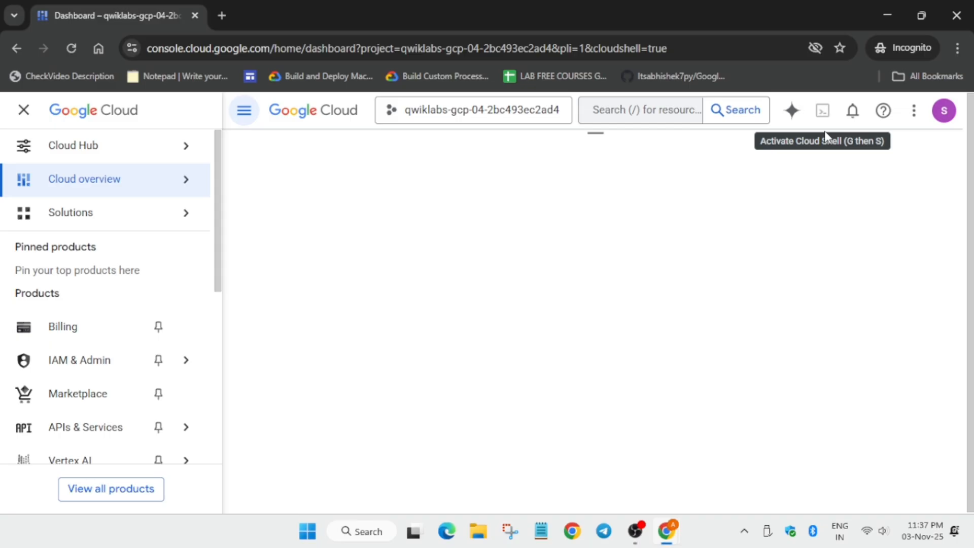
pyautogui.click(823, 109)
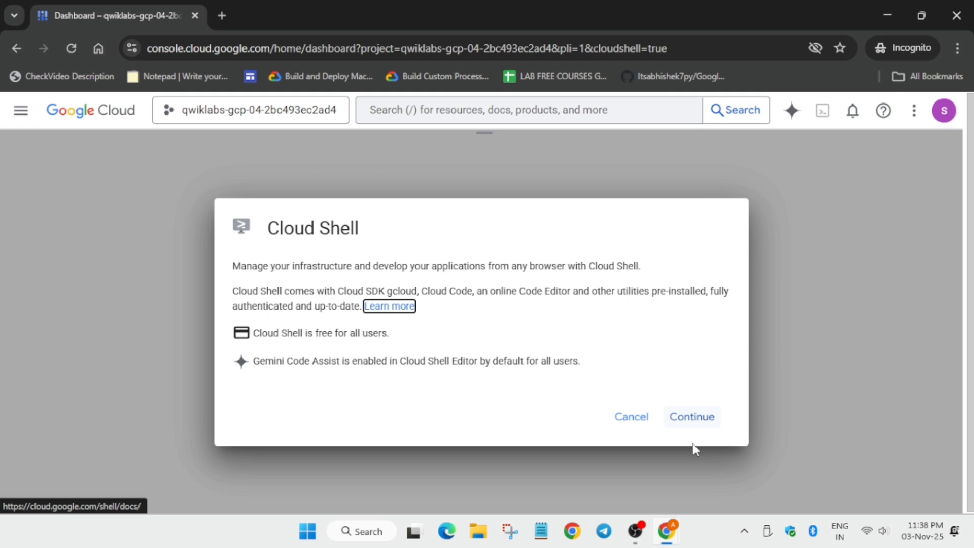
pyautogui.click(691, 416)
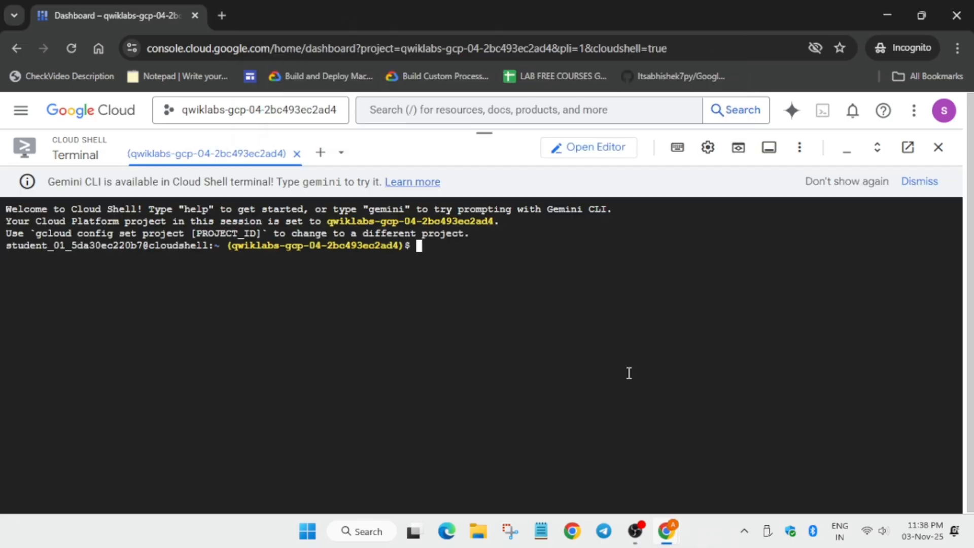
pyautogui.click(707, 147)
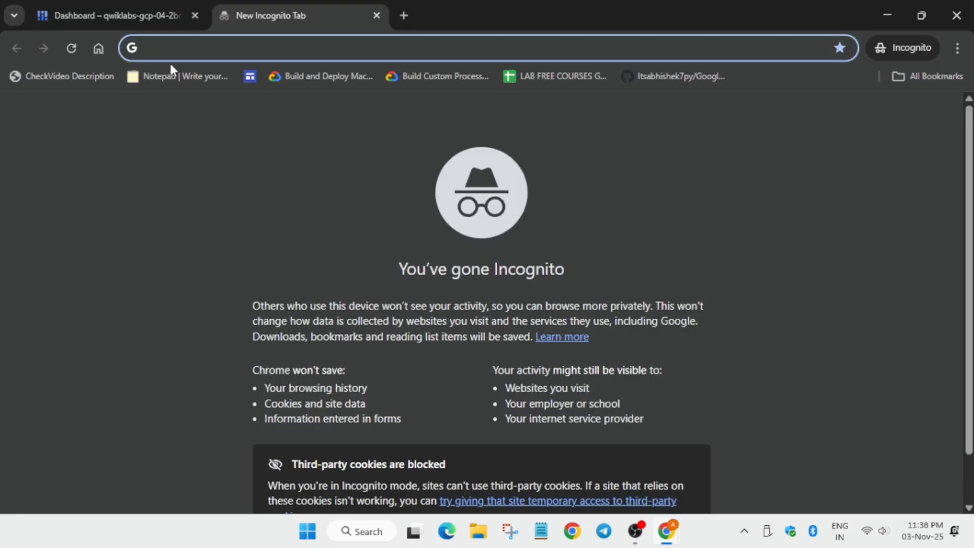
# Paste the Task 3 export PROJECT_ID commands from the GitHub lab guide into a new notepad note
pyautogui.click(183, 76)
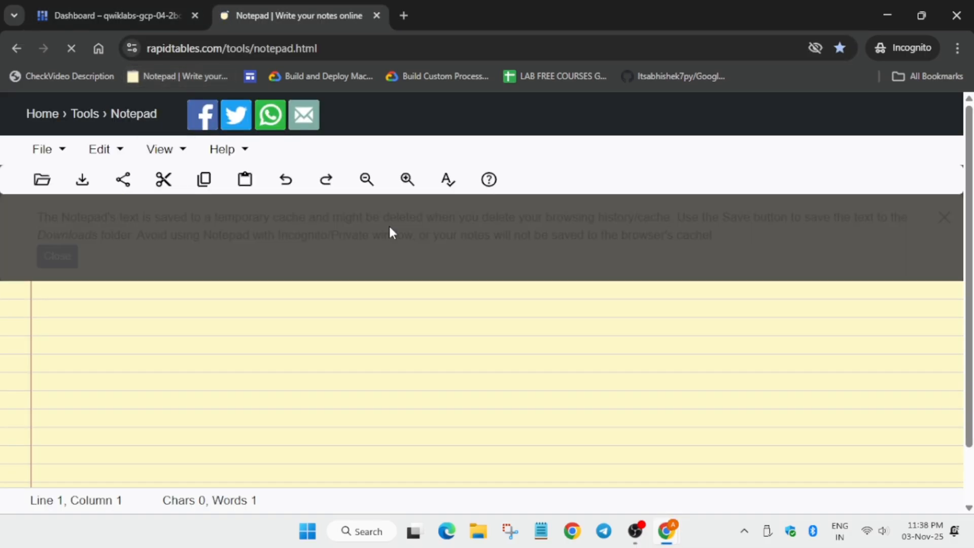
pyautogui.click(112, 15)
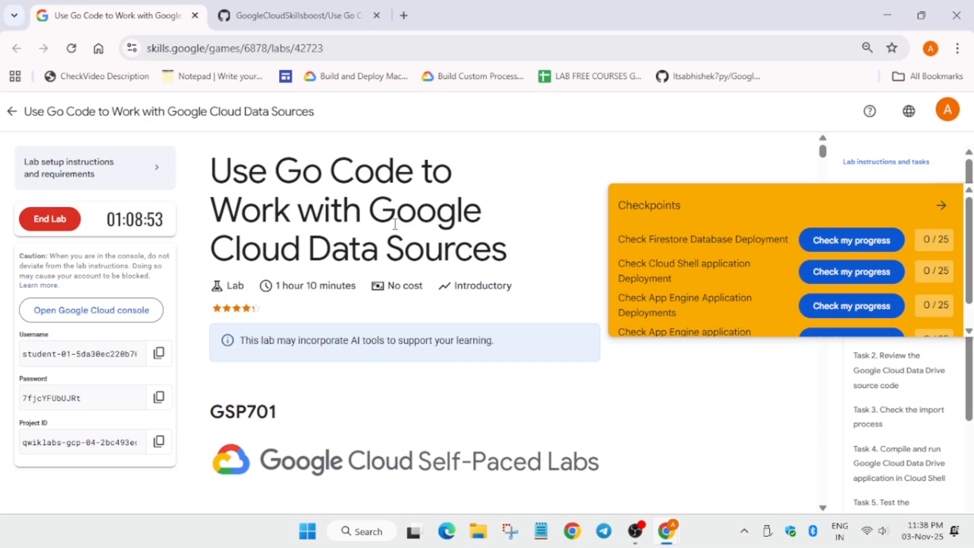
pyautogui.click(295, 15)
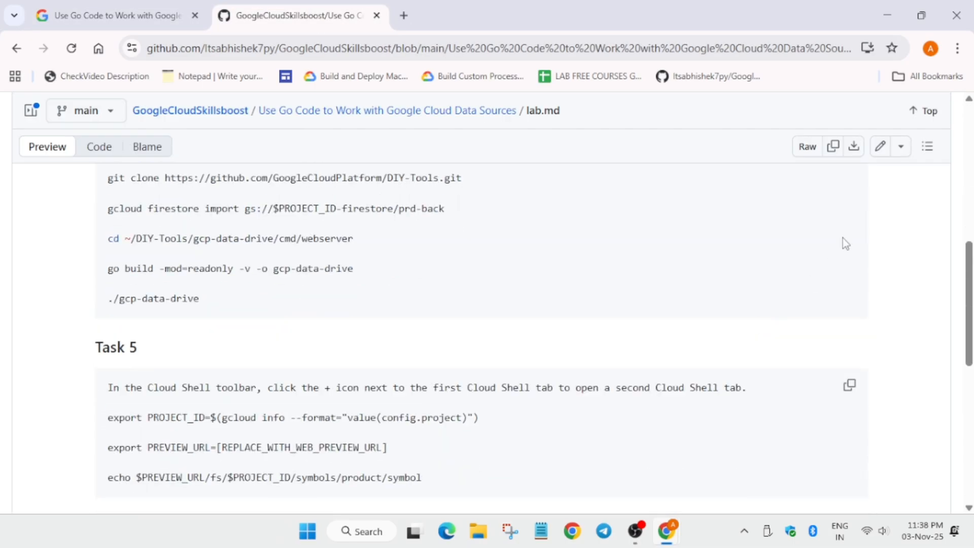
pyautogui.click(298, 15)
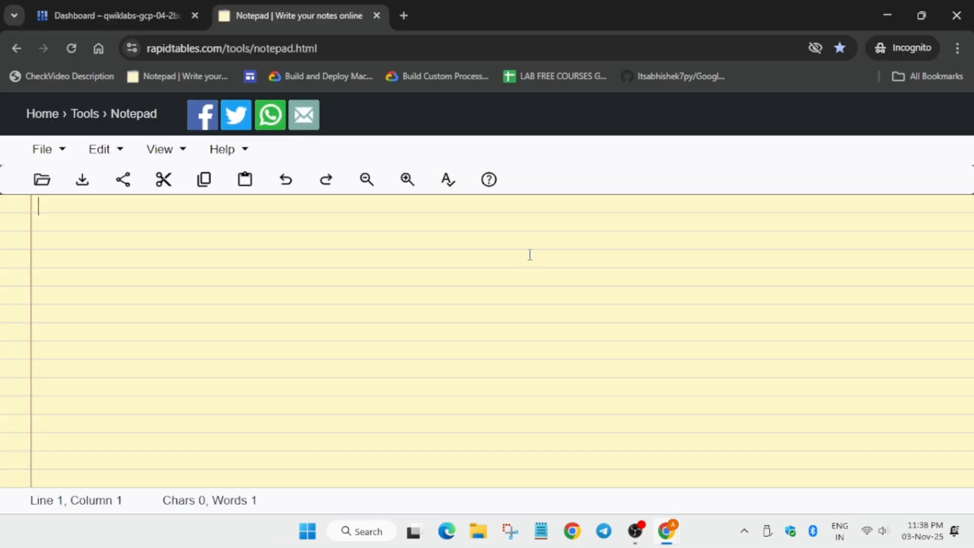
pyautogui.write('export PROJECT_ID=$(gcloud info --format="value(config.project)")')
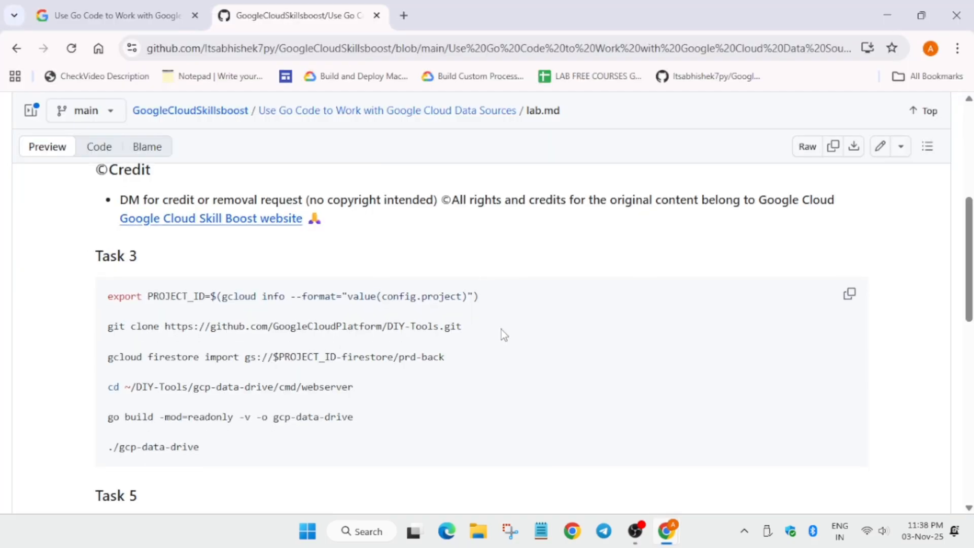
pyautogui.click(299, 15)
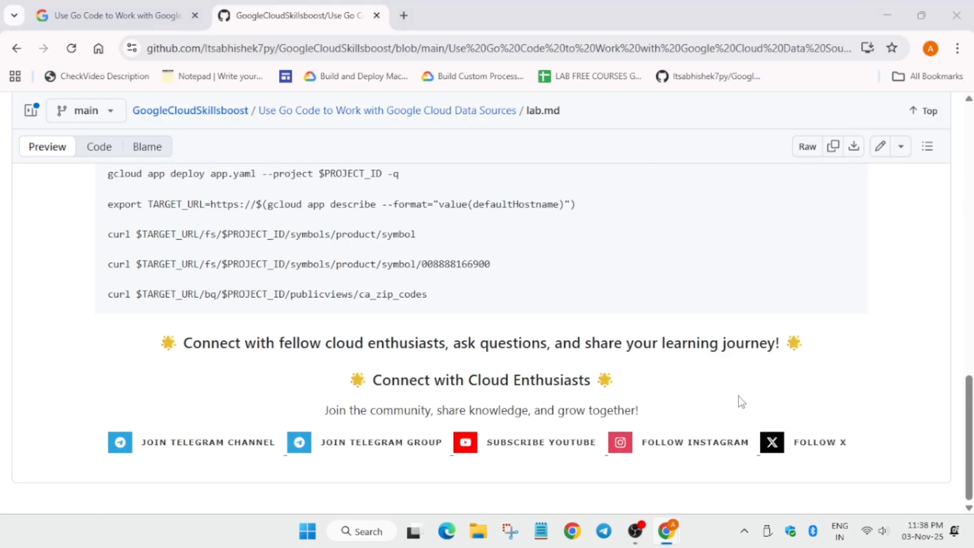
pyautogui.click(298, 15)
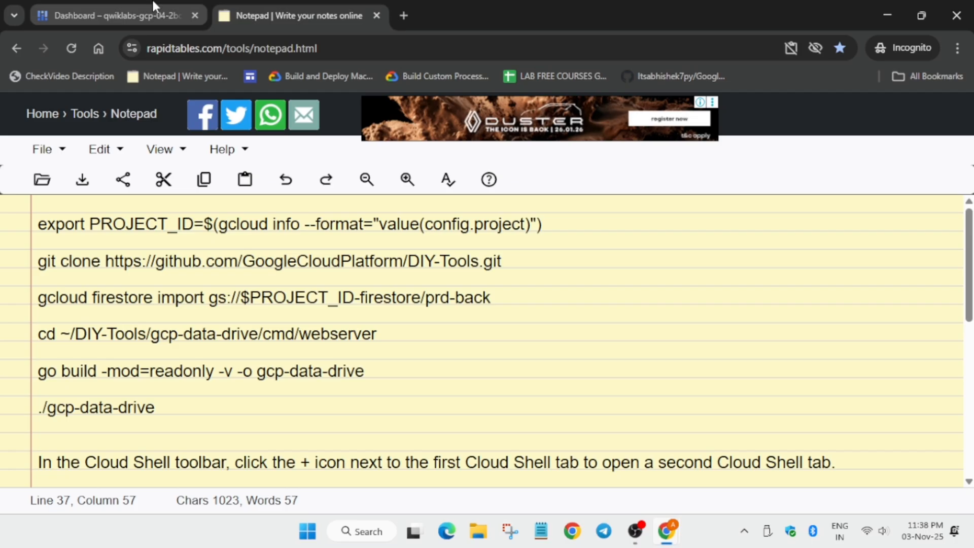
# Run the Task 3 commands in Cloud Shell to clone DIY-Tools and start the Firestore import
pyautogui.click(112, 15)
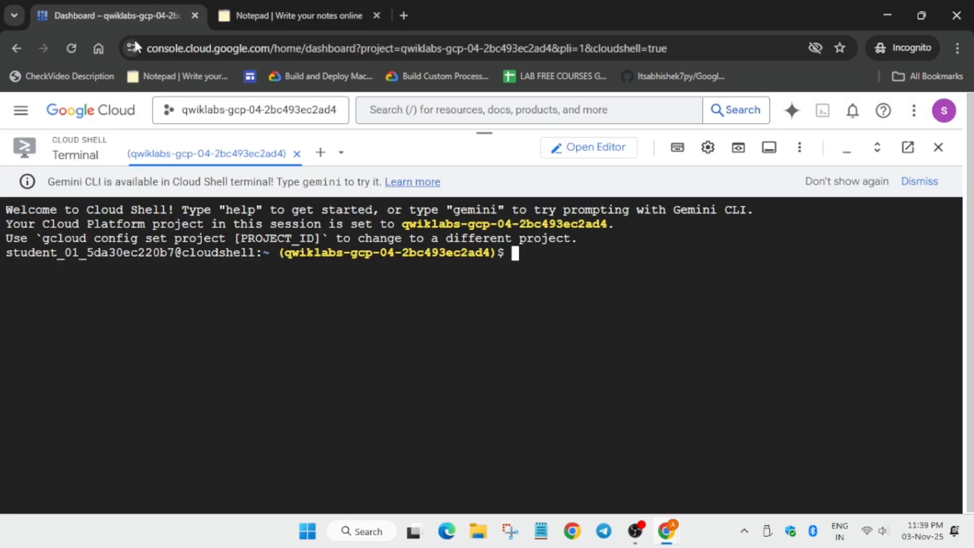
pyautogui.click(298, 15)
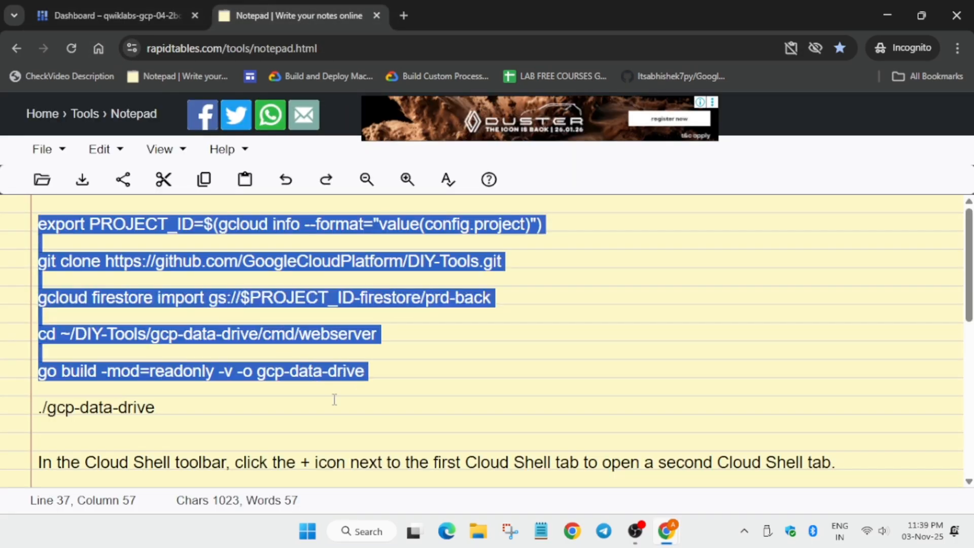
pyautogui.click(112, 15)
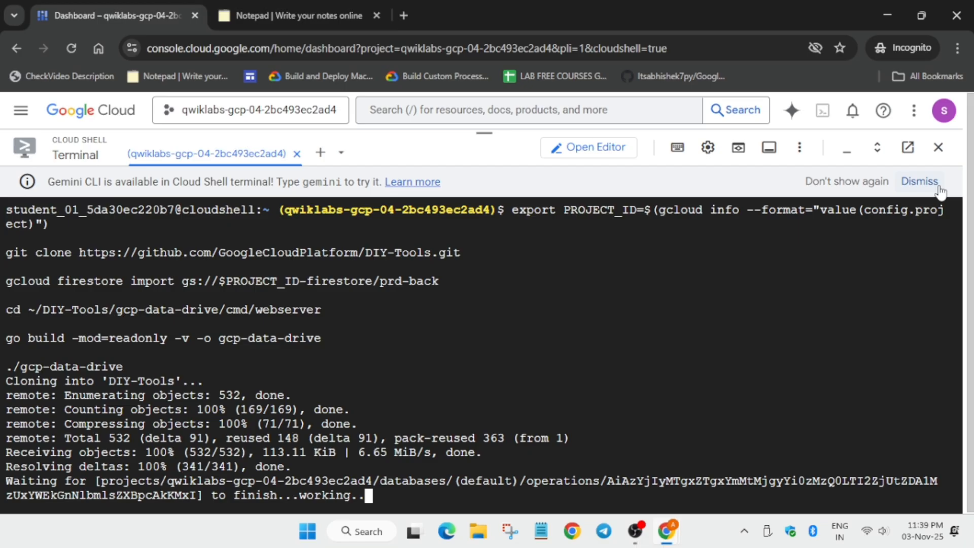
pyautogui.click(320, 152)
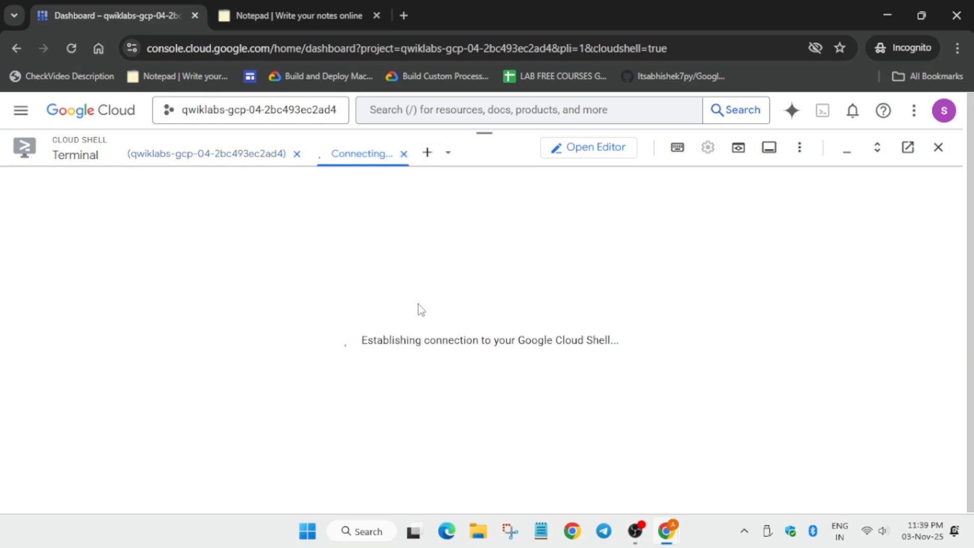
# Preview the app on port 8080 and copy the preview tab's address
pyautogui.click(745, 147)
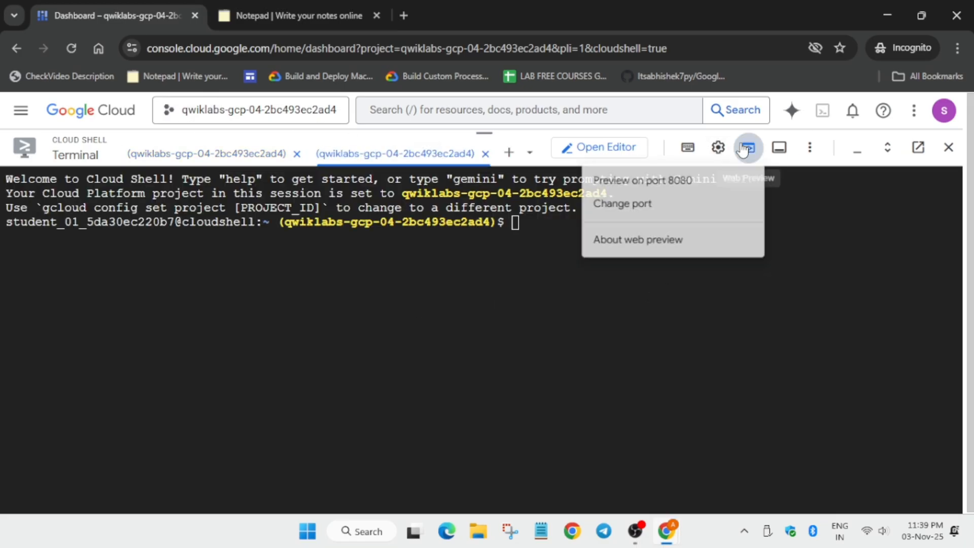
pyautogui.click(642, 180)
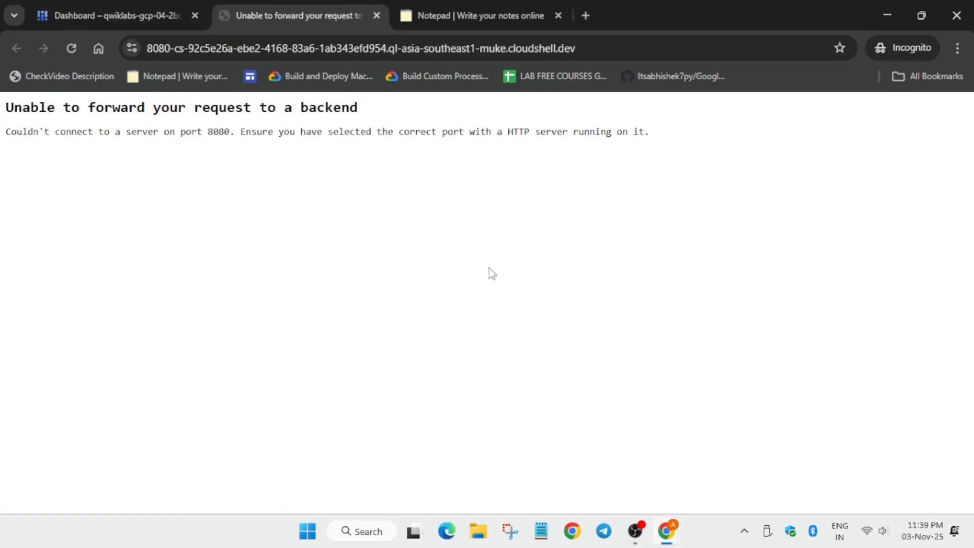
pyautogui.moveTo(500, 212)
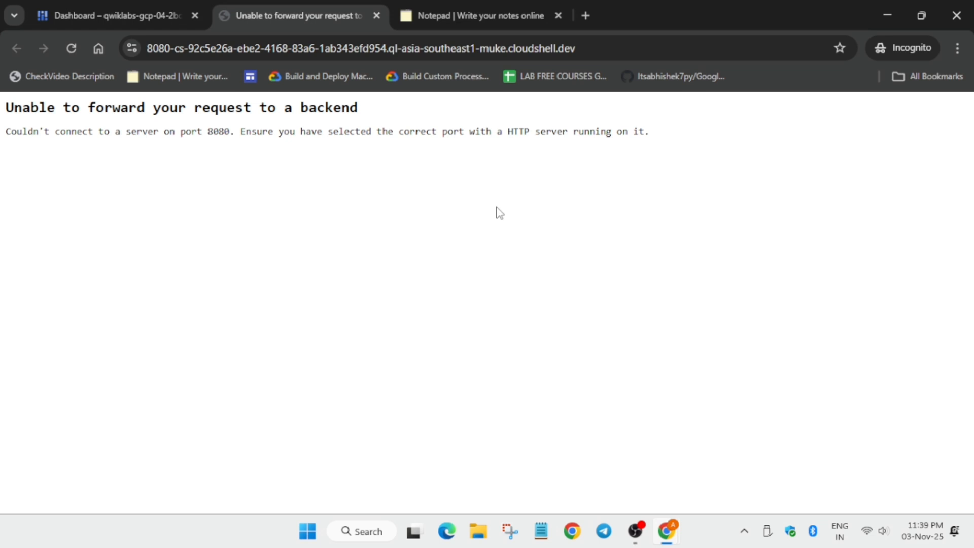
pyautogui.click(372, 48)
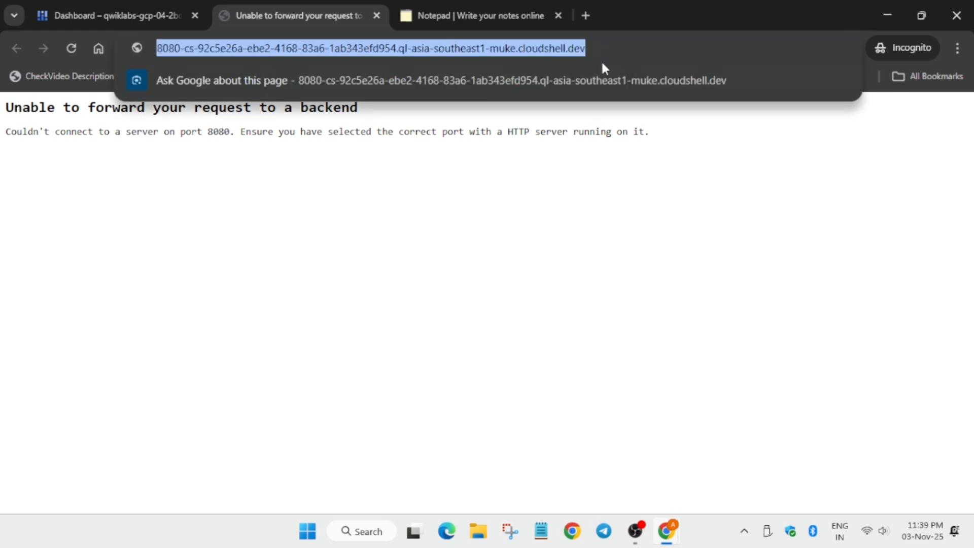
pyautogui.moveTo(472, 113)
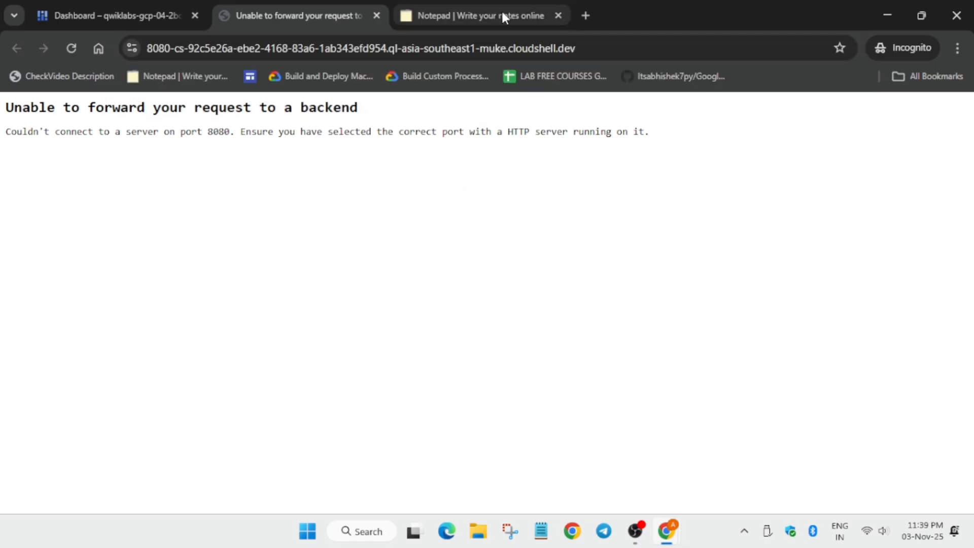
pyautogui.moveTo(528, 63)
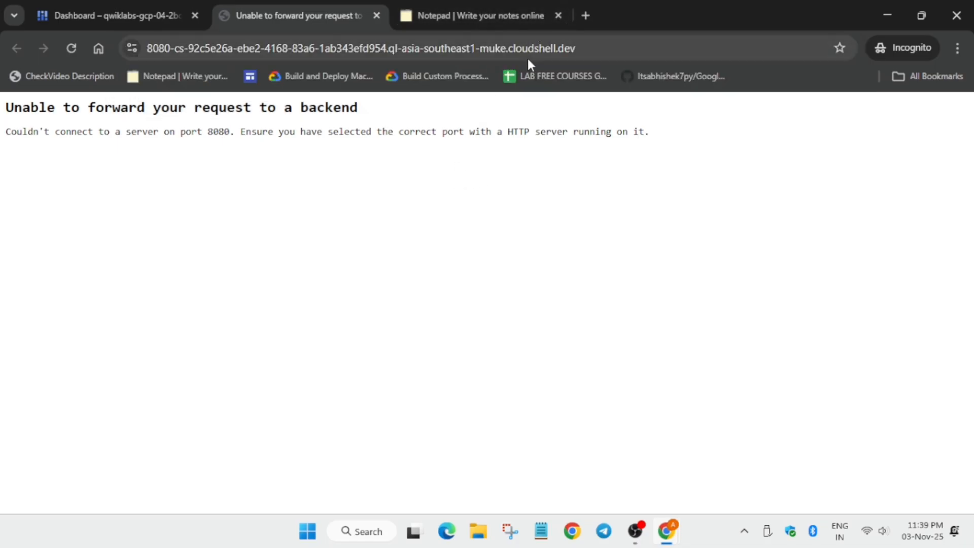
pyautogui.click(115, 15)
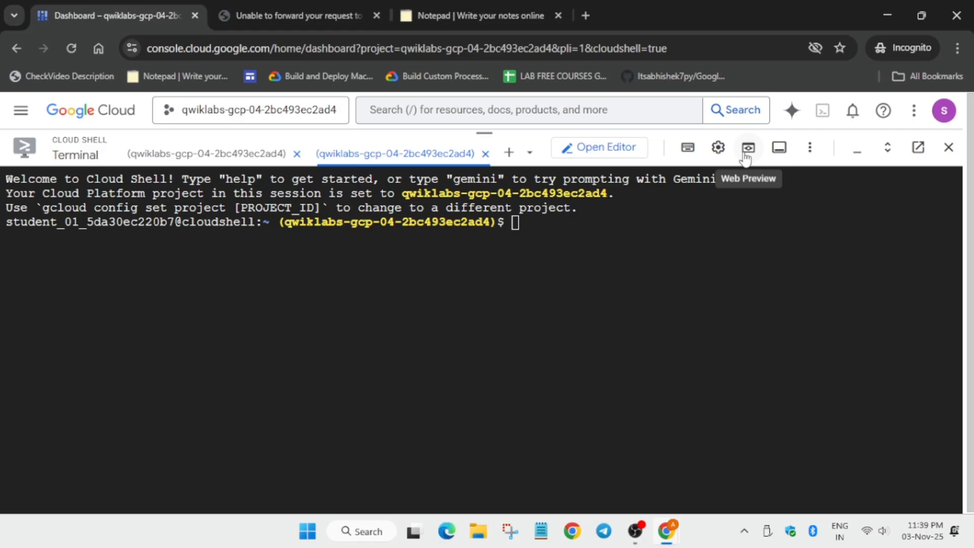
pyautogui.click(748, 147)
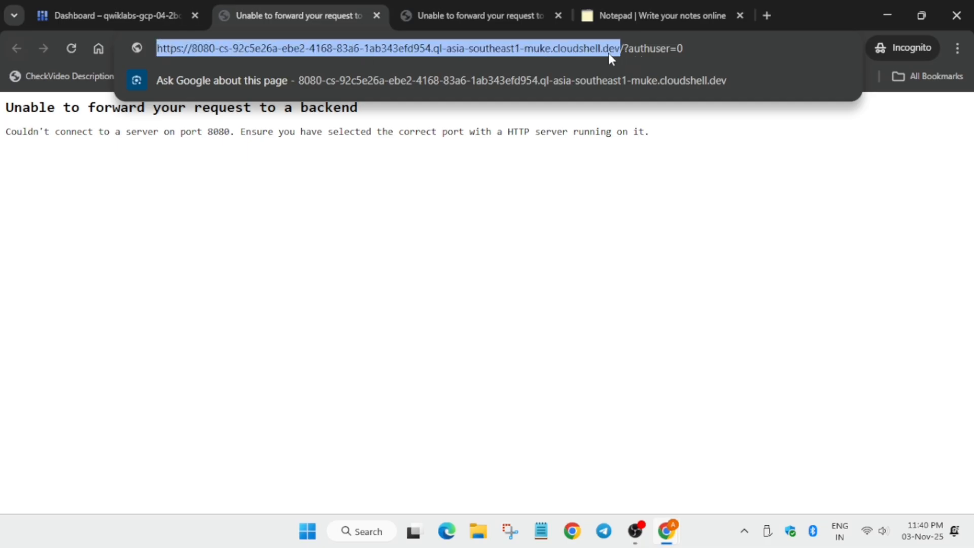
pyautogui.click(661, 16)
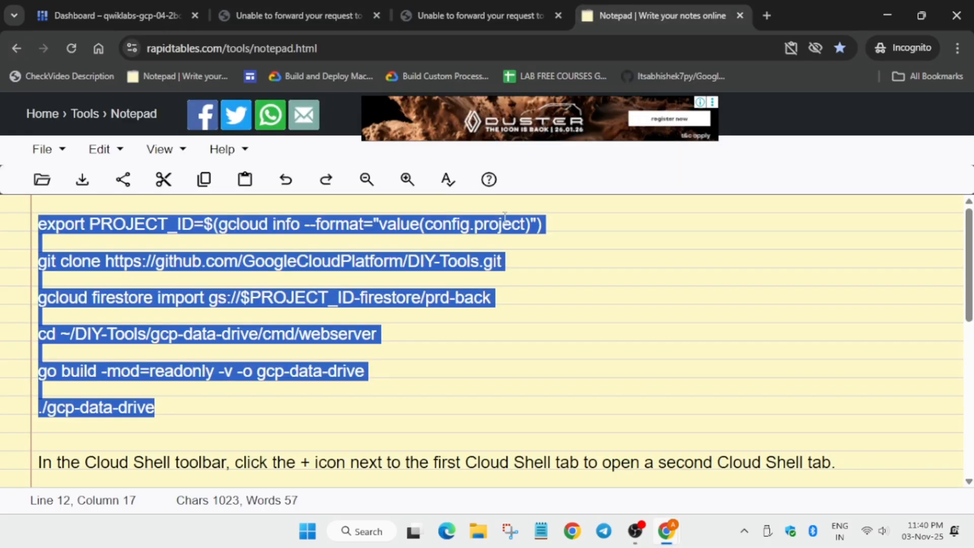
pyautogui.scroll(-3)
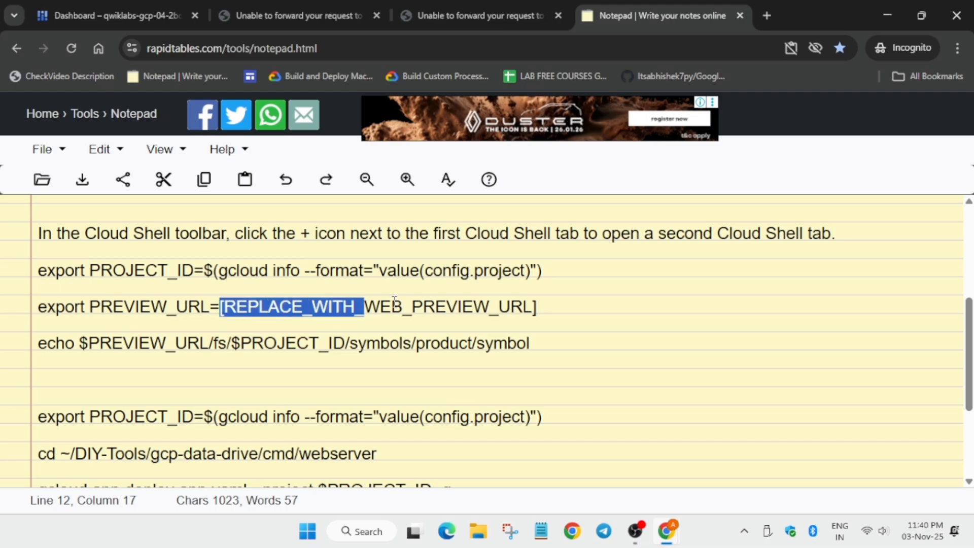
pyautogui.write('https://8080-cs-92c5e26a-ebe2-4168-83a6-1ab343efd954.ql-asia-southeast1-muke.cloudshell.dev/')
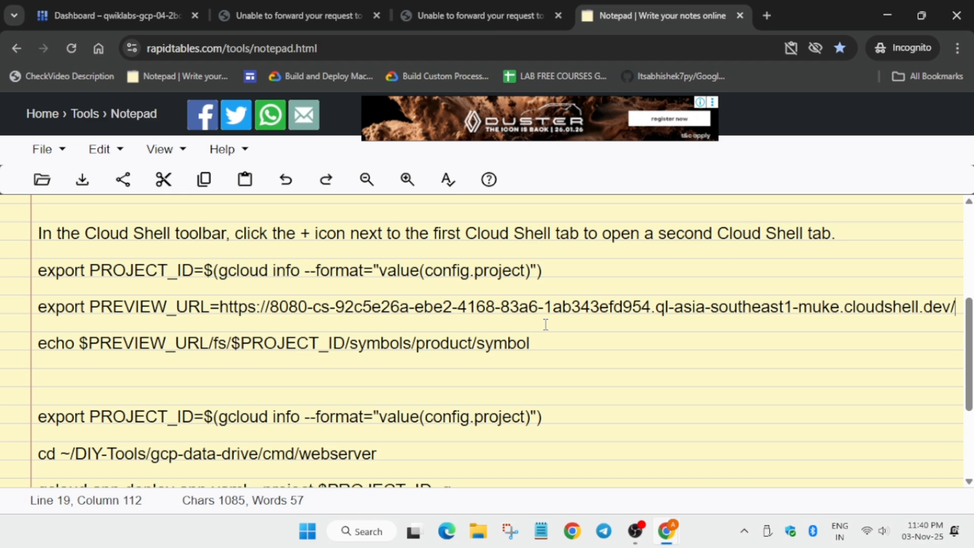
pyautogui.moveTo(587, 345)
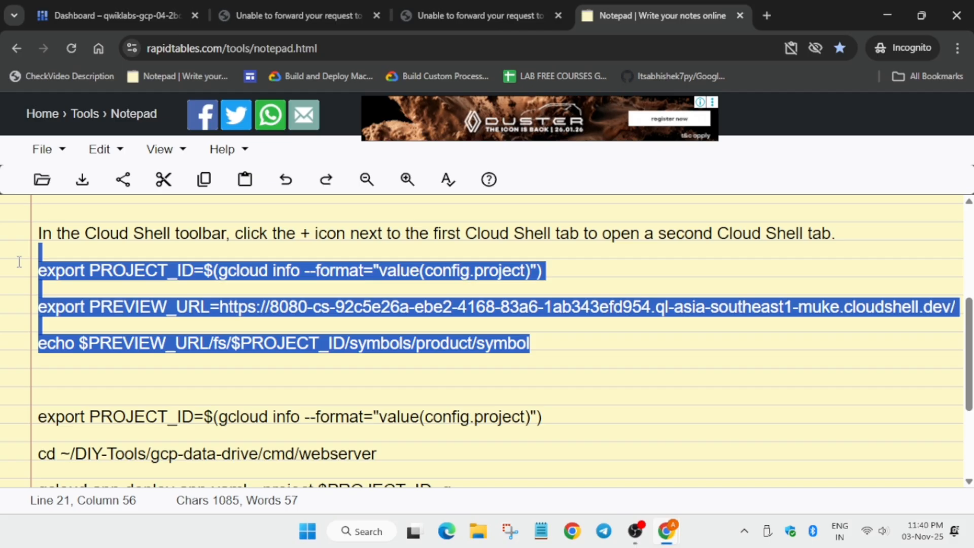
pyautogui.moveTo(298, 15)
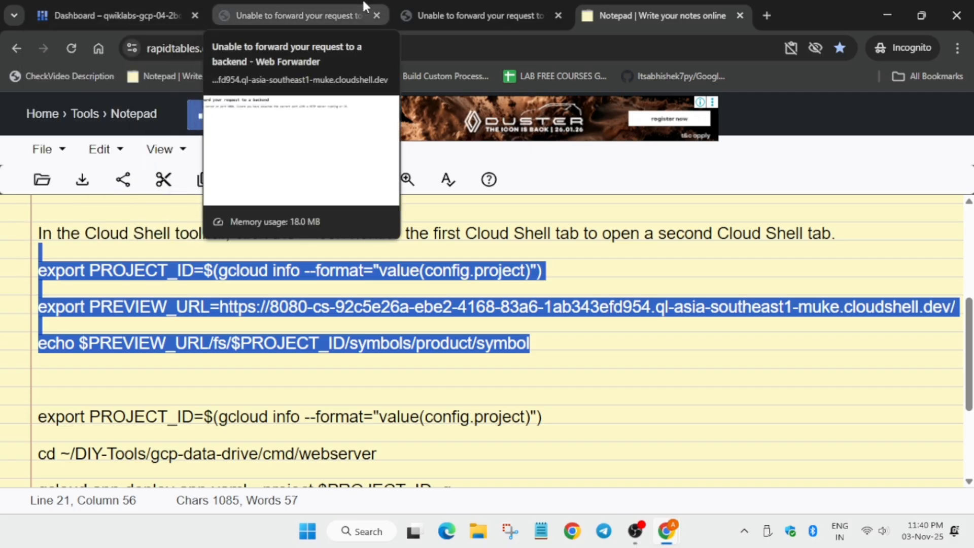
pyautogui.click(111, 15)
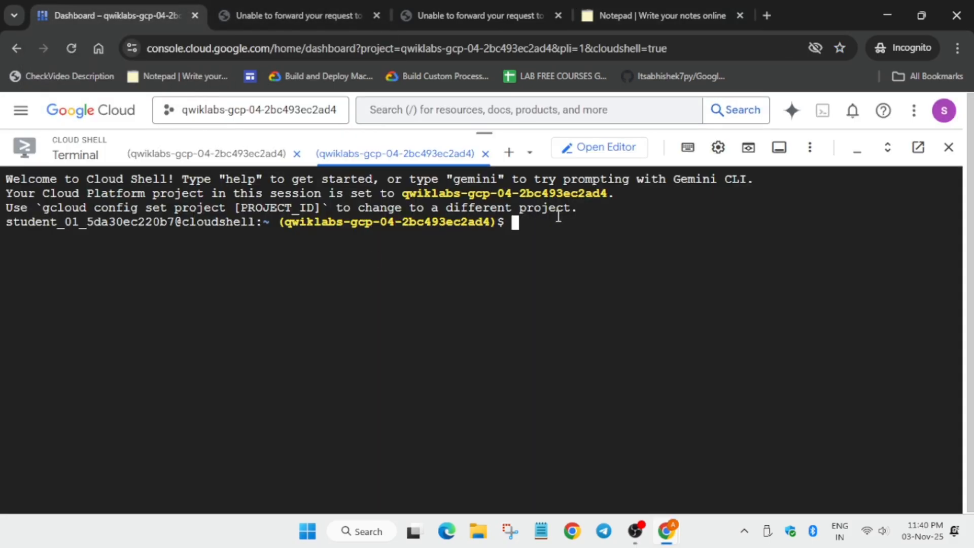
# Run the test-URL commands in Cloud Shell and grab the echoed Firestore symbols/product/symbol address
pyautogui.write('export PROJECT_ID=$(gcloud info --format="value(config.project)")')
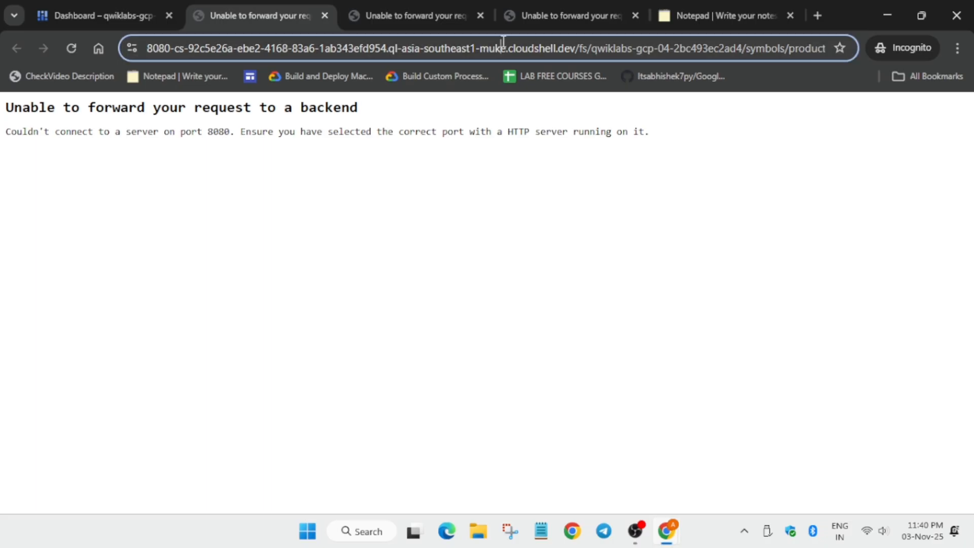
pyautogui.click(721, 15)
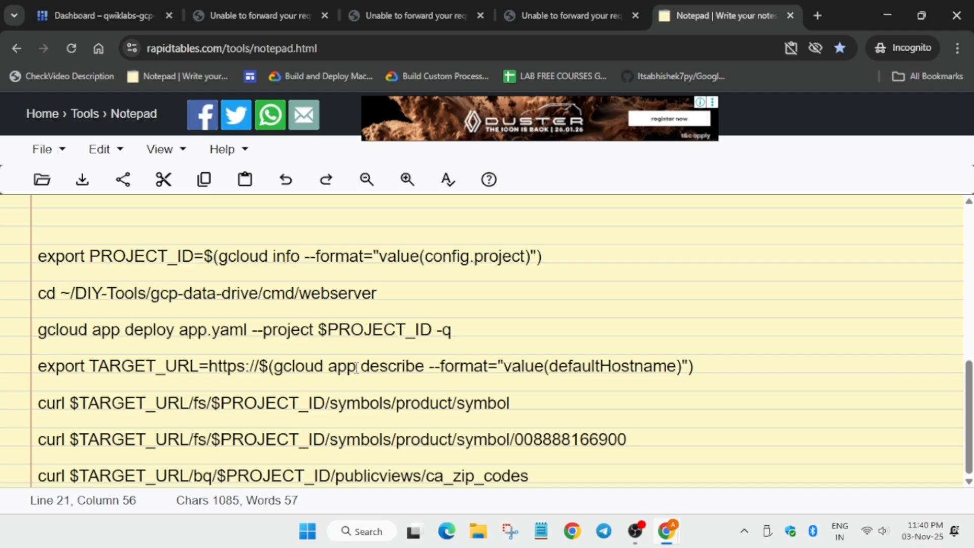
# Note the test address with fs changed to bq and copy the BigQuery table path from the lab instructions
pyautogui.scroll(3)
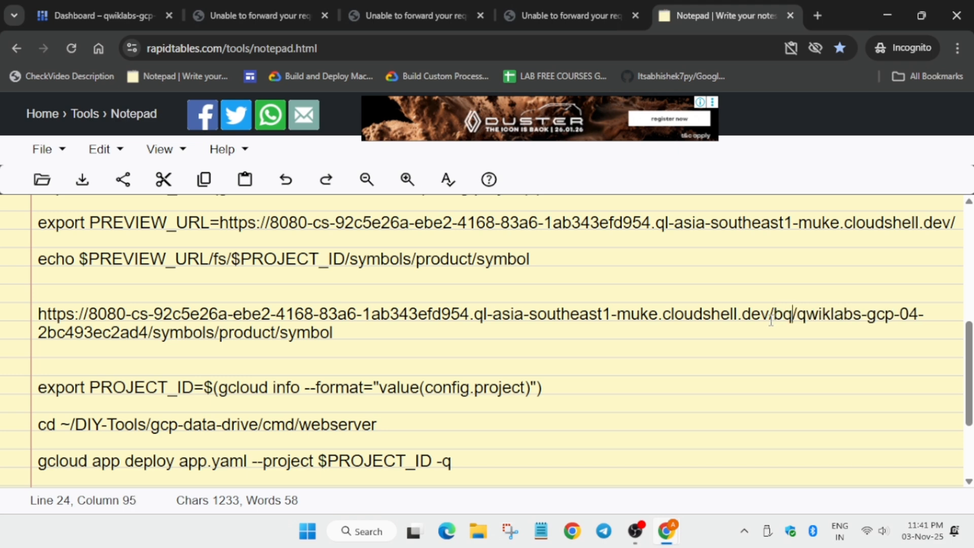
pyautogui.click(111, 15)
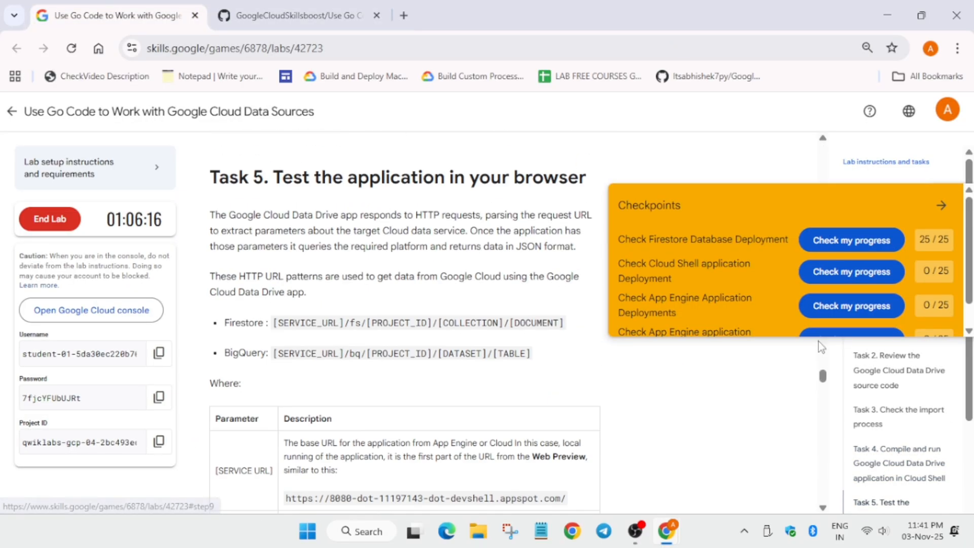
pyautogui.scroll(-3)
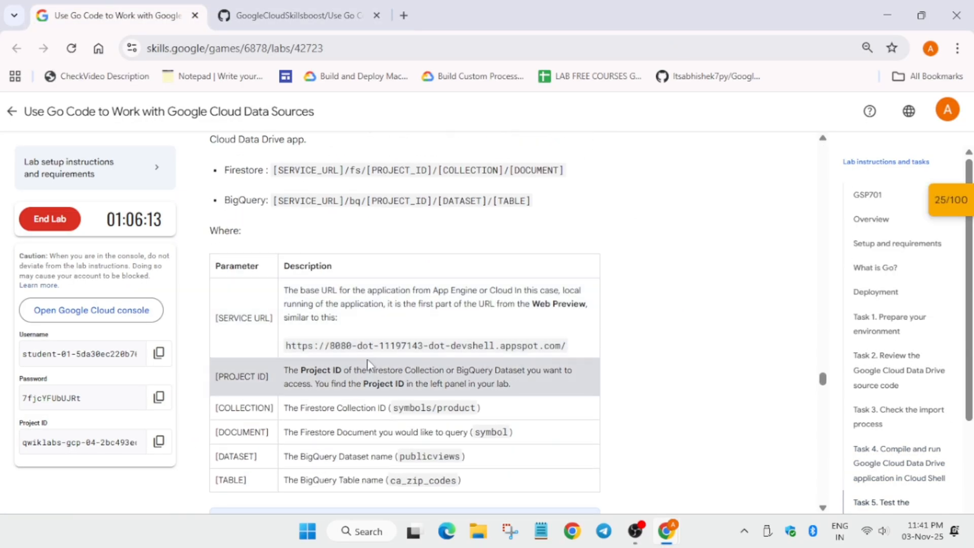
pyautogui.scroll(-3)
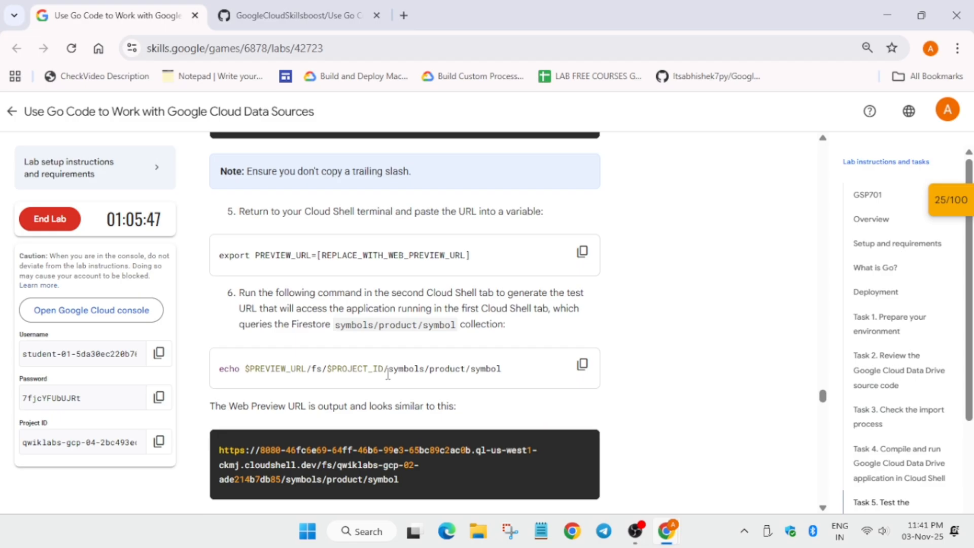
pyautogui.scroll(-3)
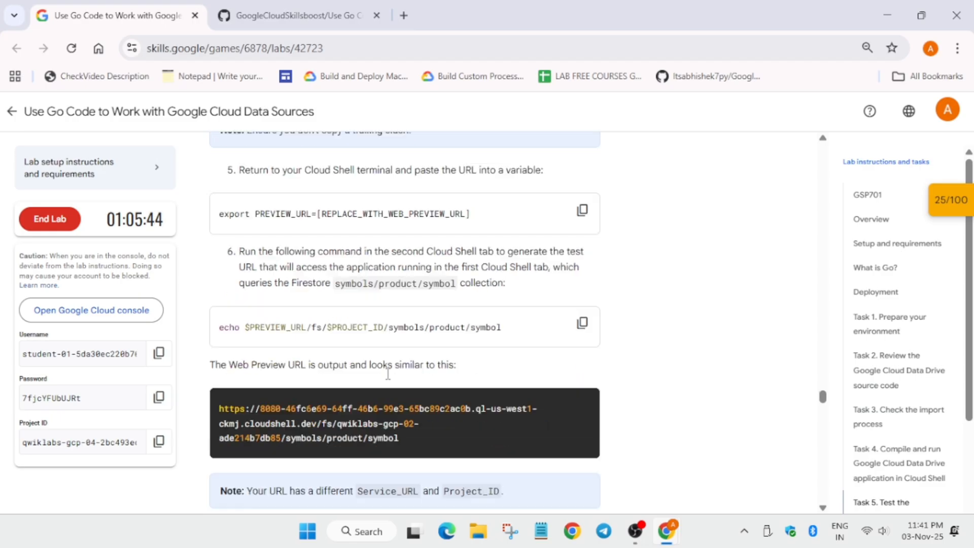
pyautogui.scroll(-3)
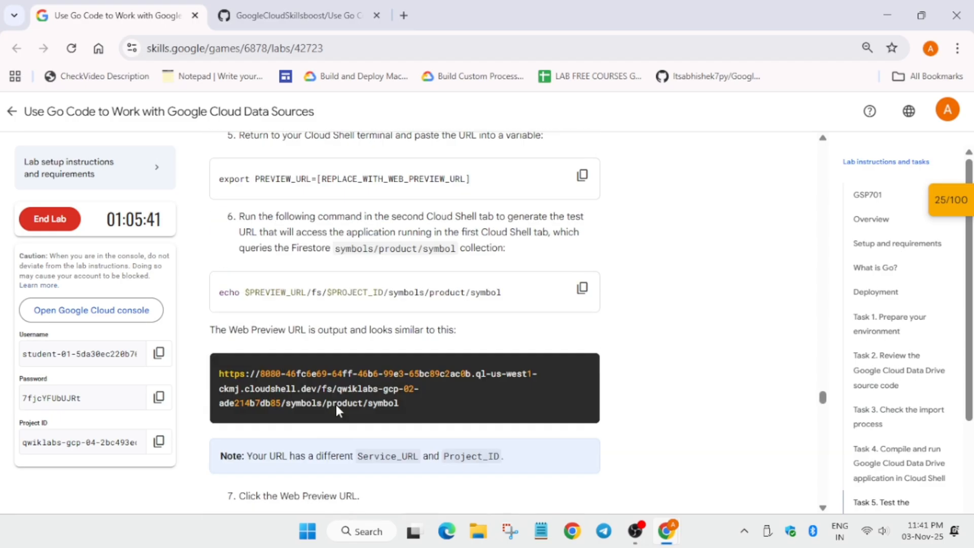
pyautogui.scroll(-3)
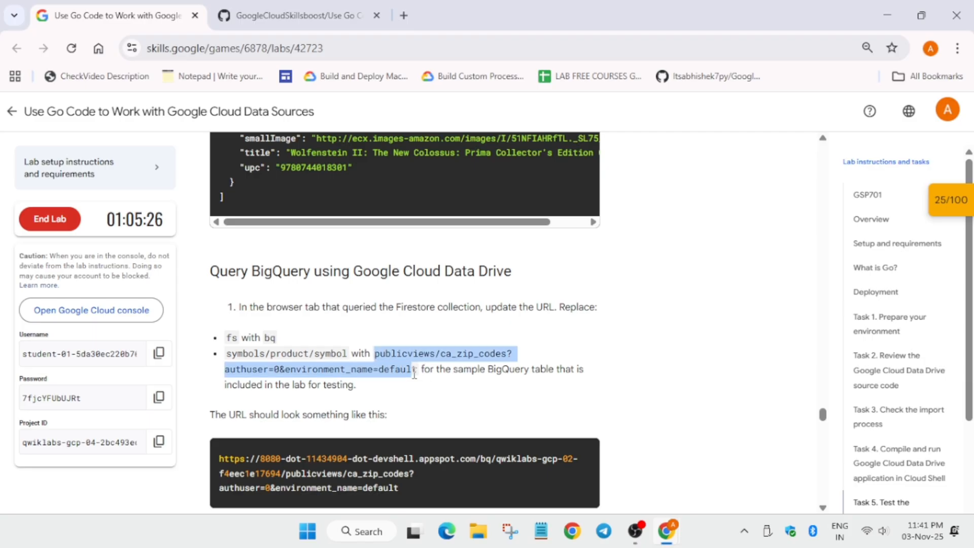
pyautogui.press('alt+tab')
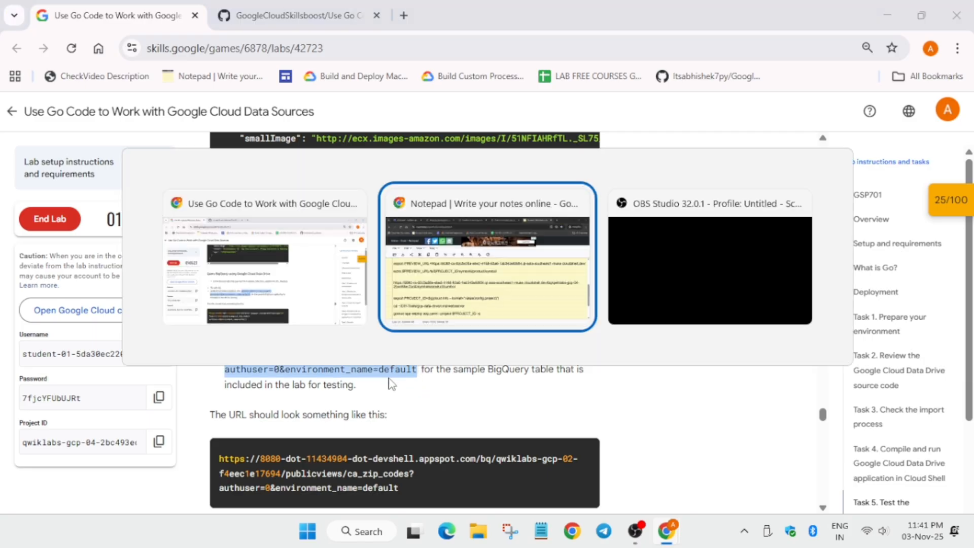
# Make the test URL end in publicviews/ca_zip_codes?authuser=0&environment_name=default and load it in a new tab
pyautogui.click(486, 257)
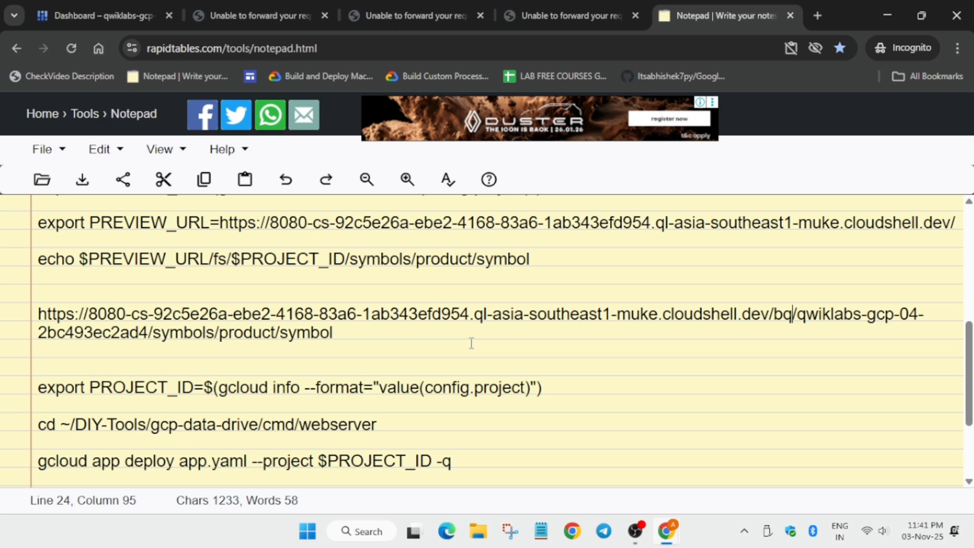
pyautogui.moveTo(445, 347)
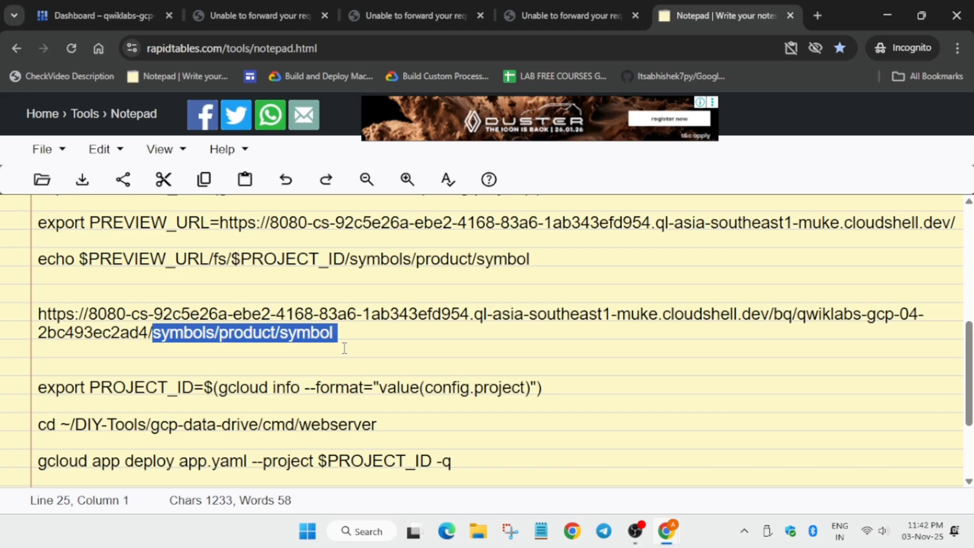
pyautogui.write('publicviews/ca_zip_codes?authuser=0&environment_name=default')
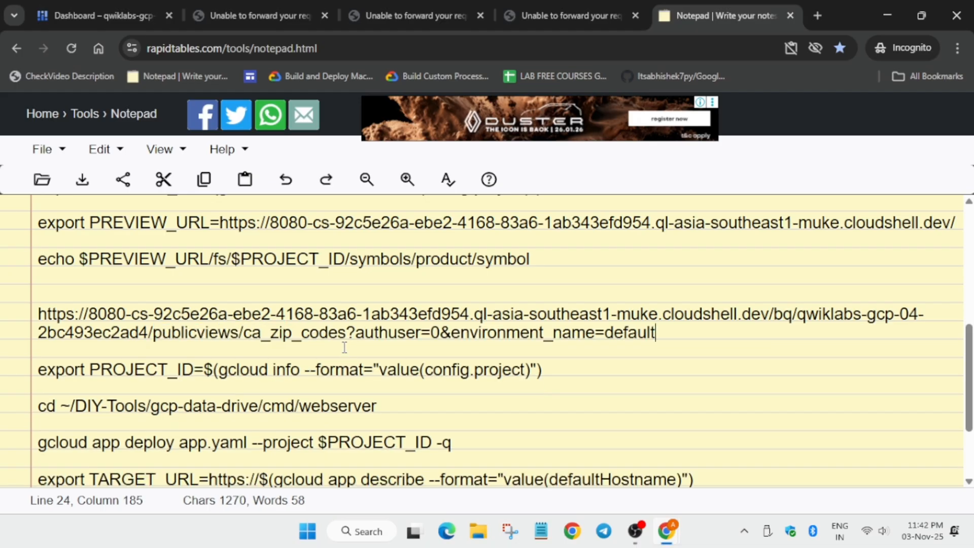
pyautogui.tripleClick(345, 314)
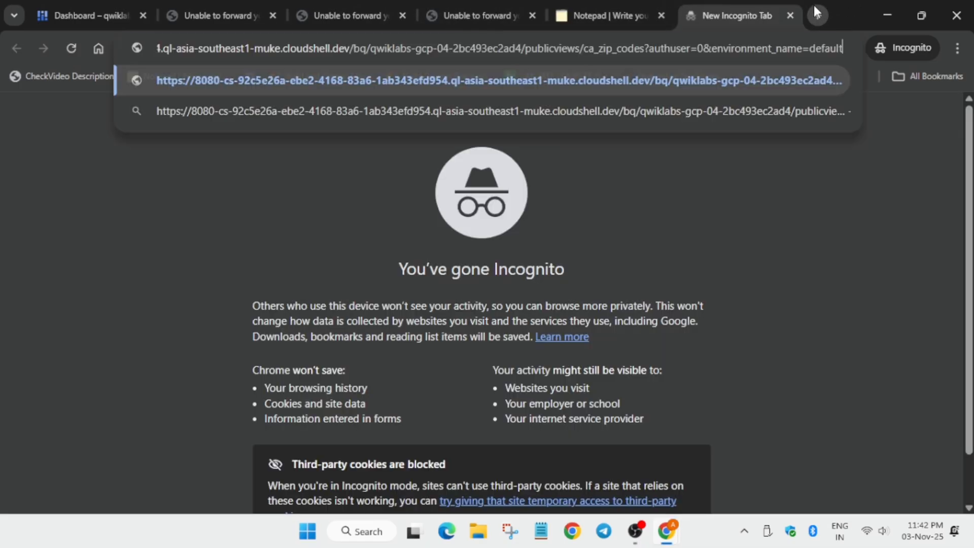
pyautogui.press('Return')
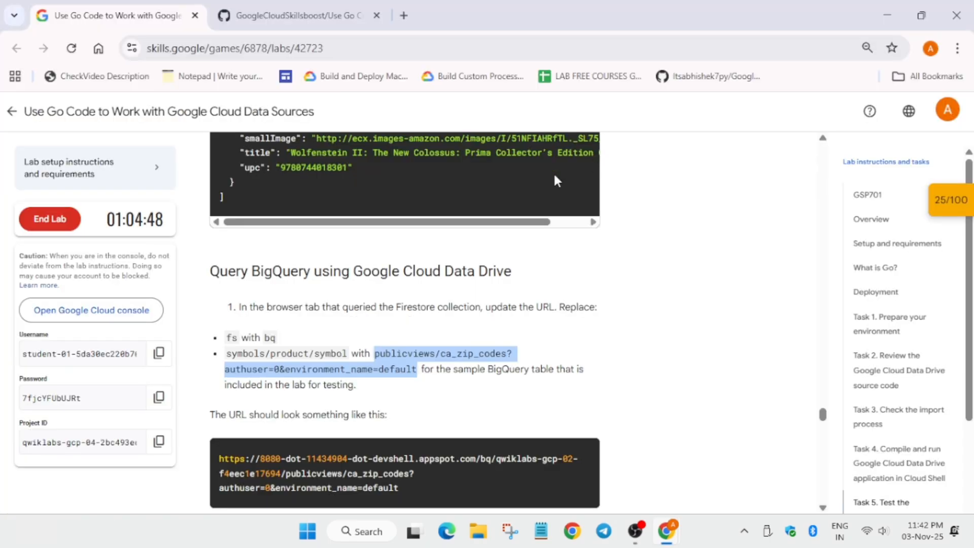
# Check progress on the BigQuery querying task until it shows the green check
pyautogui.scroll(-3)
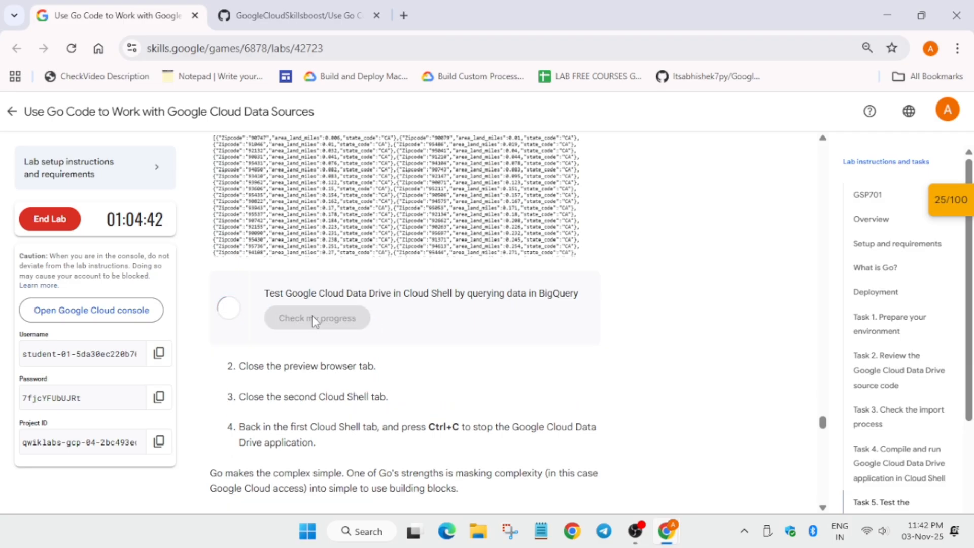
pyautogui.click(317, 318)
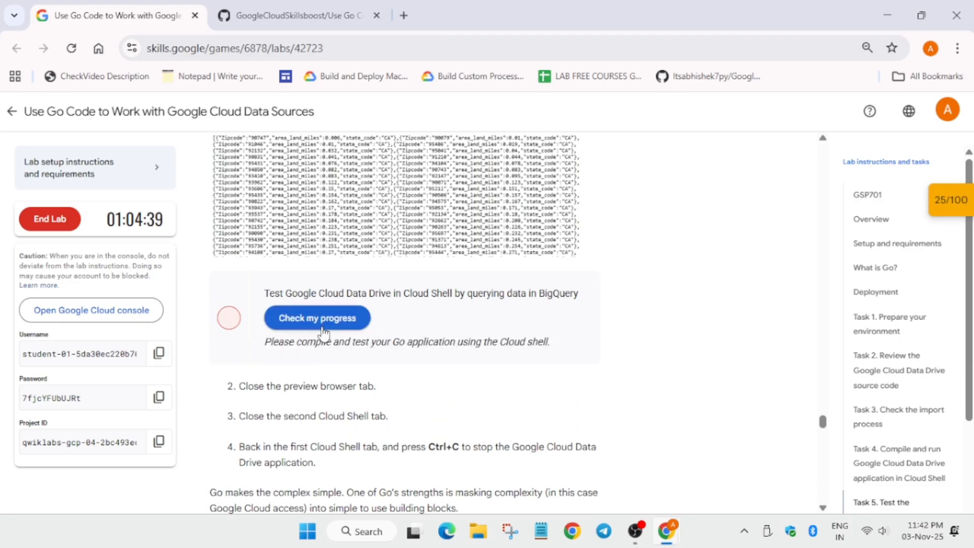
pyautogui.click(316, 318)
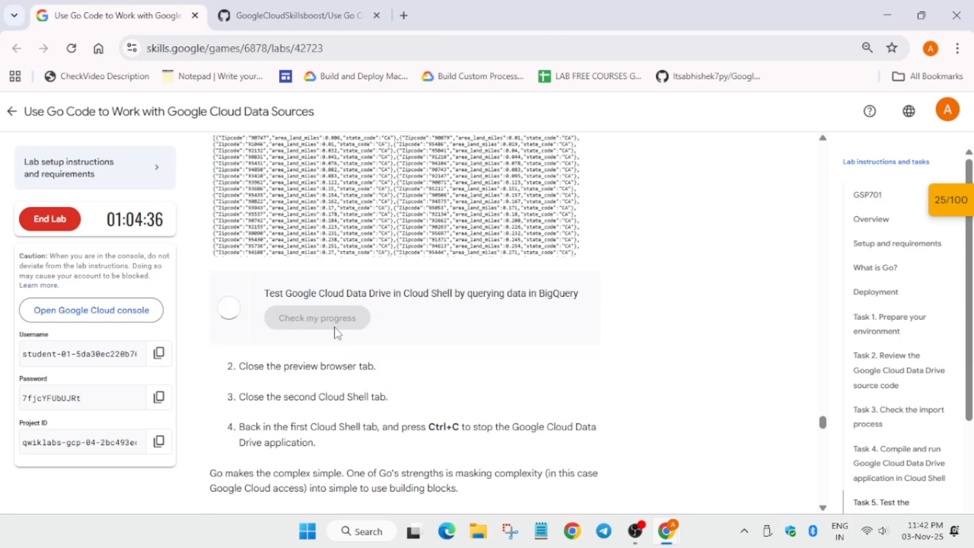
pyautogui.click(317, 317)
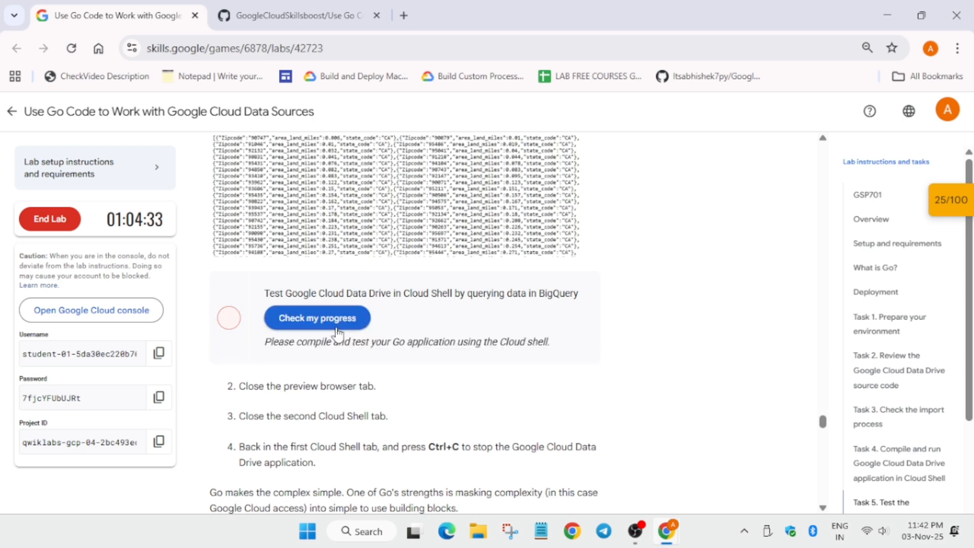
pyautogui.click(317, 317)
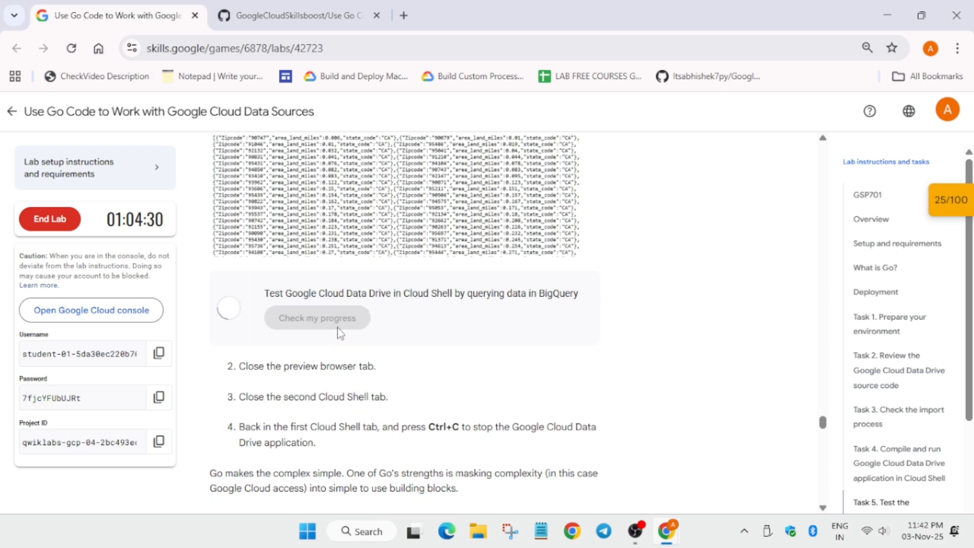
pyautogui.click(317, 318)
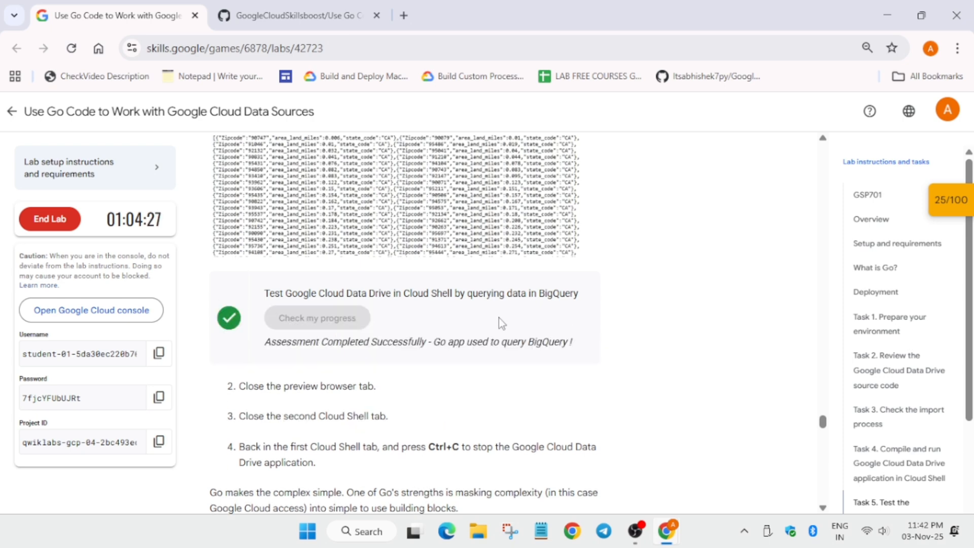
pyautogui.scroll(3)
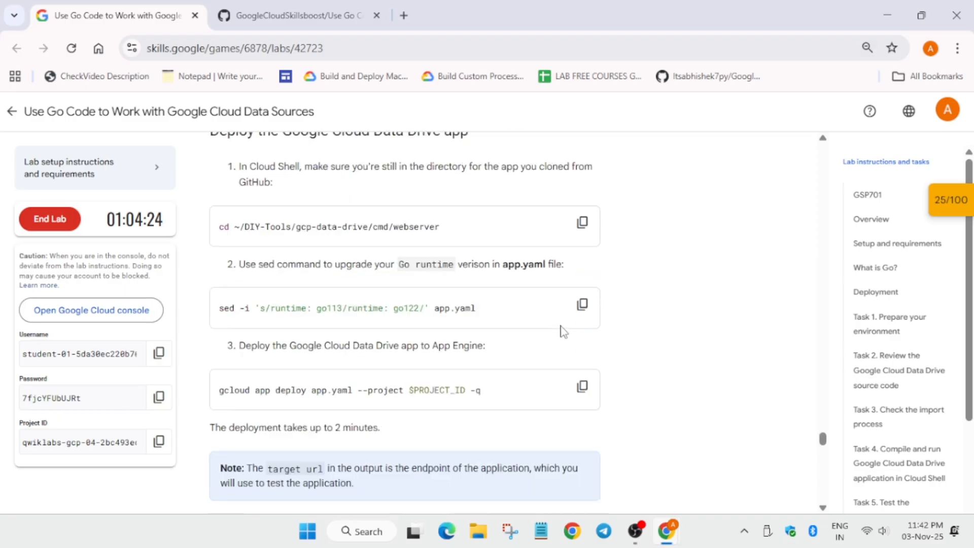
# Reach the GitHub lab.md Task 6 App Engine deployment commands via the notes and lab tabs
pyautogui.scroll(-3)
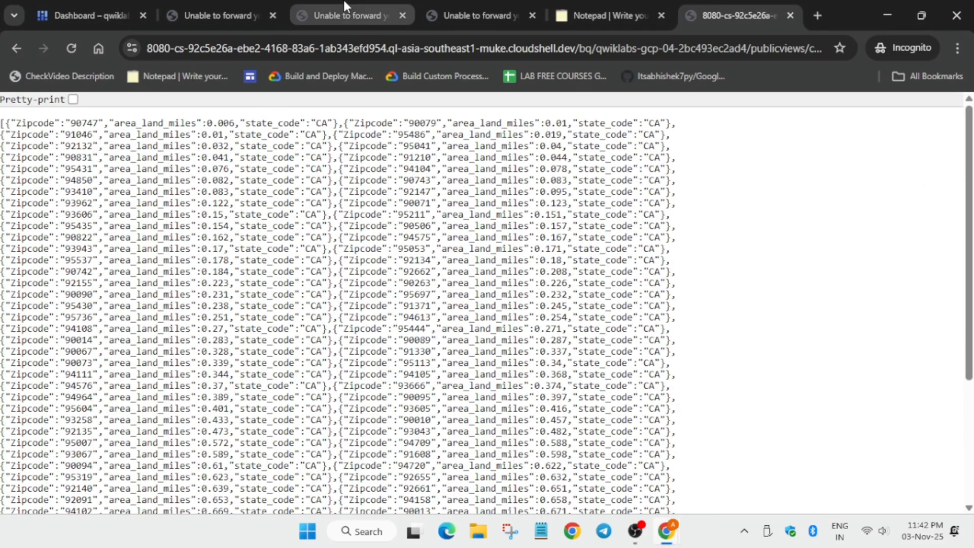
pyautogui.click(609, 15)
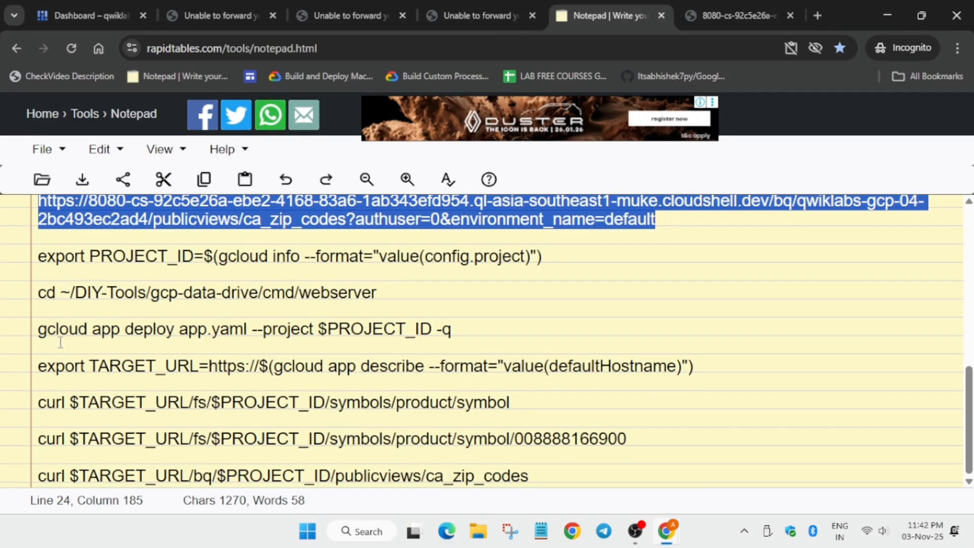
pyautogui.scroll(3)
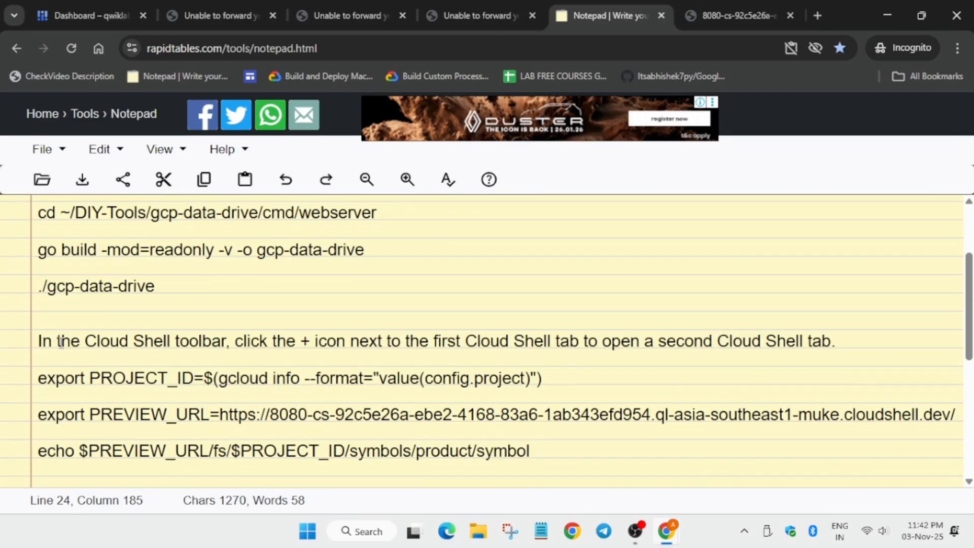
pyautogui.click(112, 16)
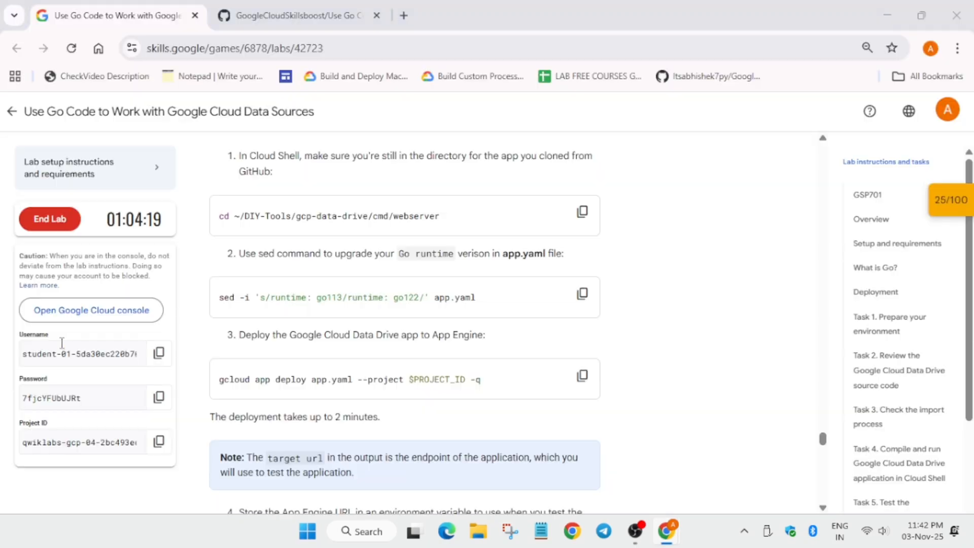
pyautogui.click(292, 15)
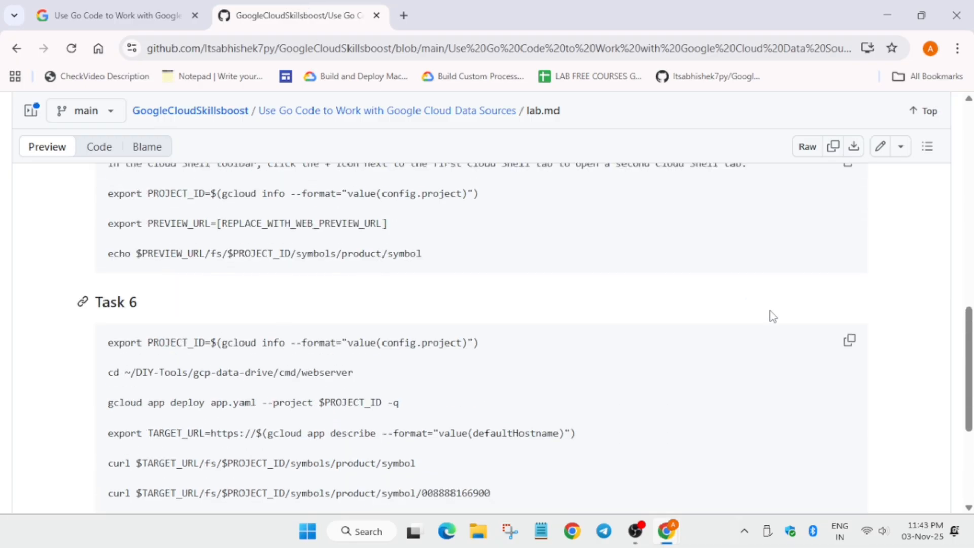
pyautogui.moveTo(839, 324)
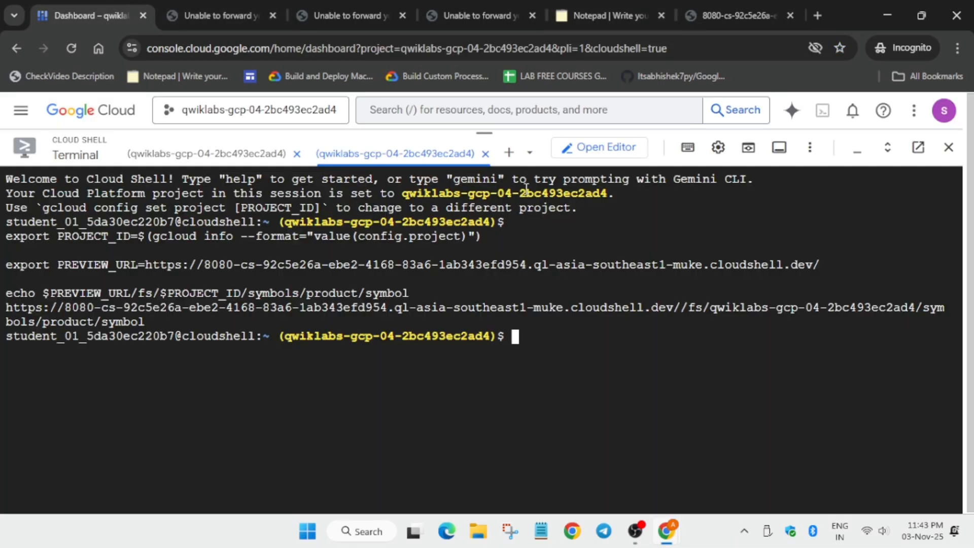
# Bring up the bottom of the Task 6 deploy and curl commands in GitHub lab.md
pyautogui.click(508, 153)
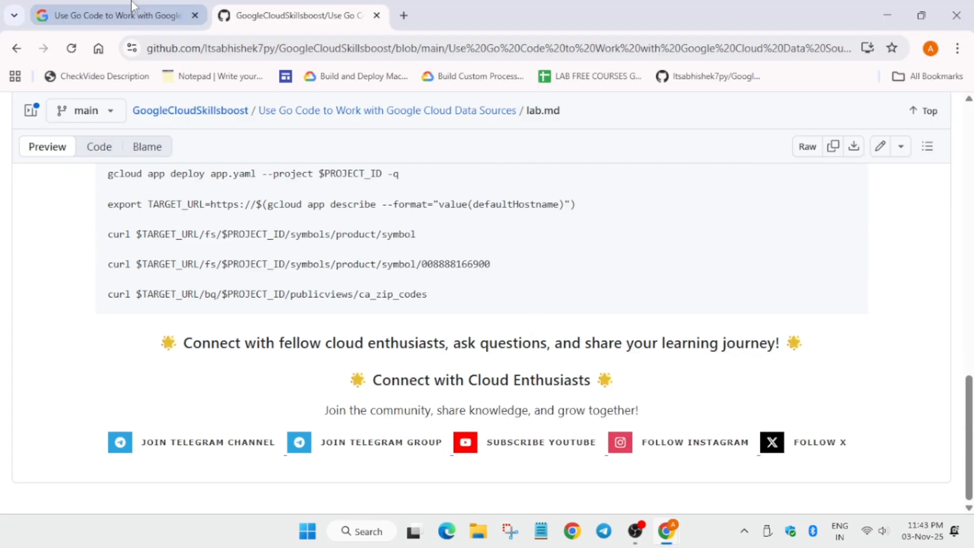
# Review the Deploy Google Cloud Data Drive to App Engine checkpoint at 50/100 score
pyautogui.click(115, 15)
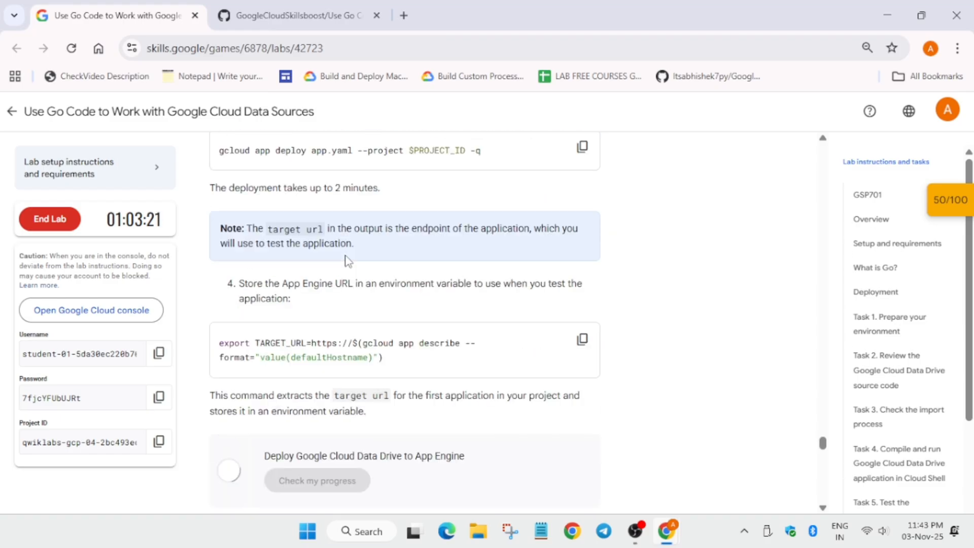
pyautogui.scroll(-3)
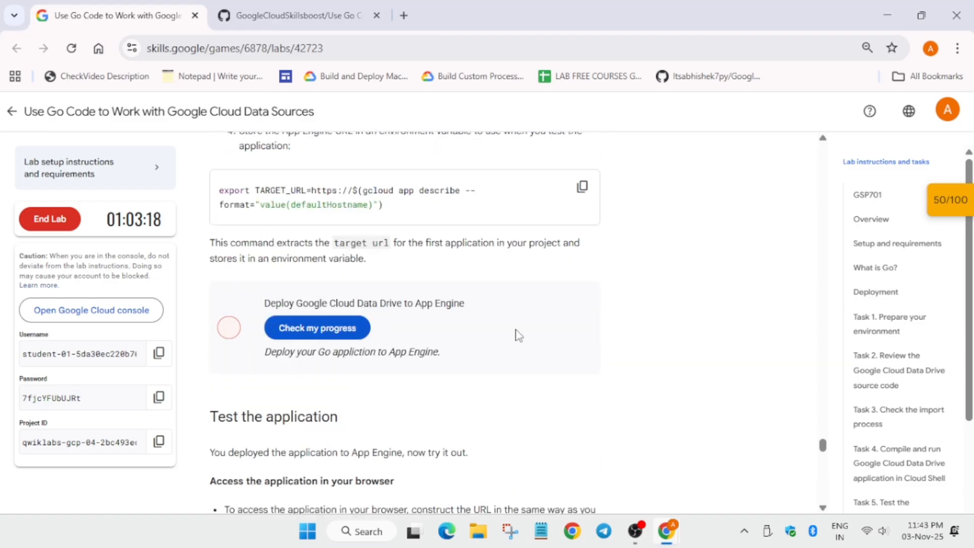
pyautogui.scroll(3)
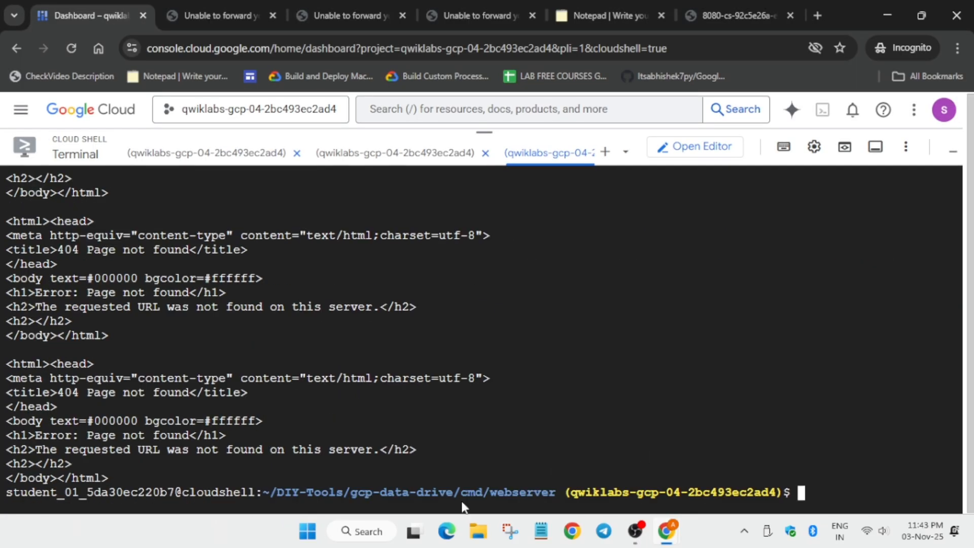
# Export TARGET_URL, fix the go113 runtime with sed and redeploy gcp-data-drive to App Engine
pyautogui.click(111, 16)
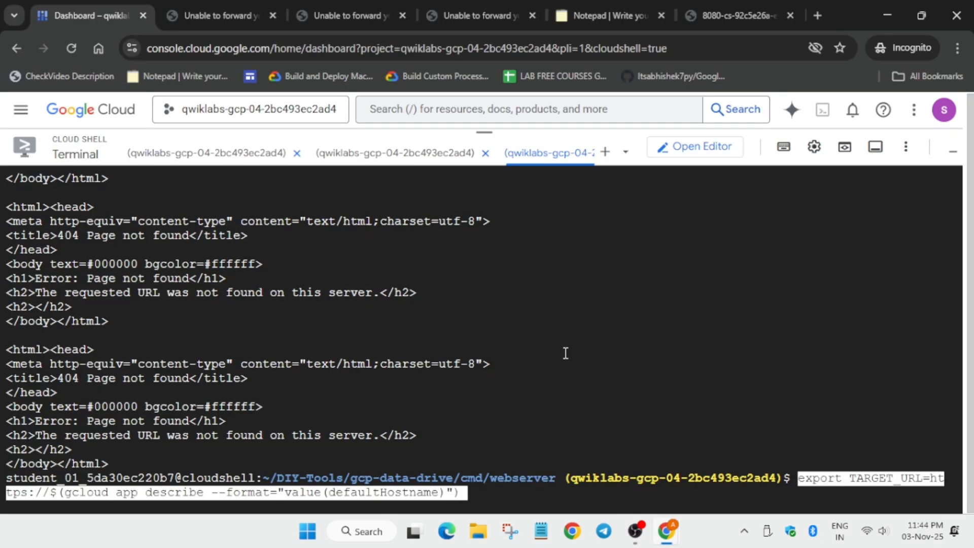
pyautogui.press('Return')
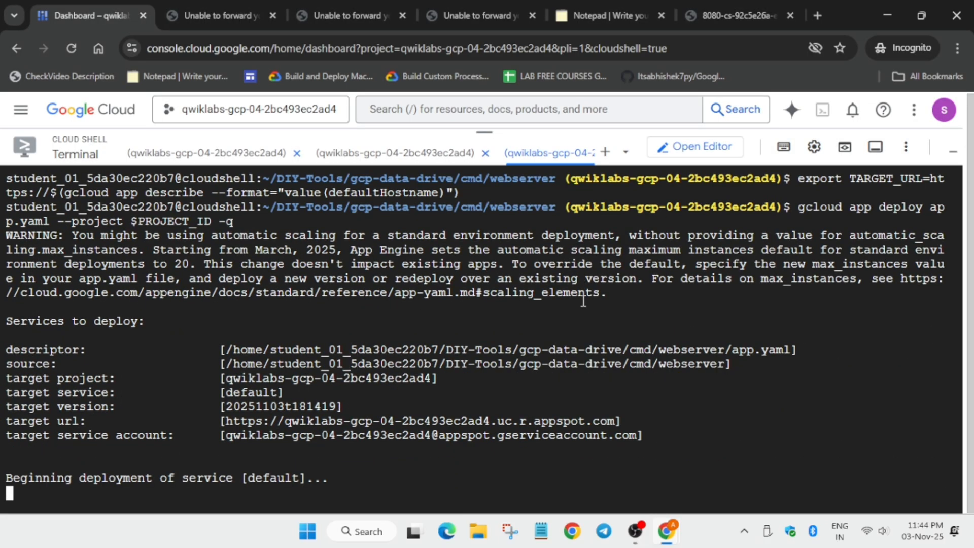
pyautogui.click(93, 16)
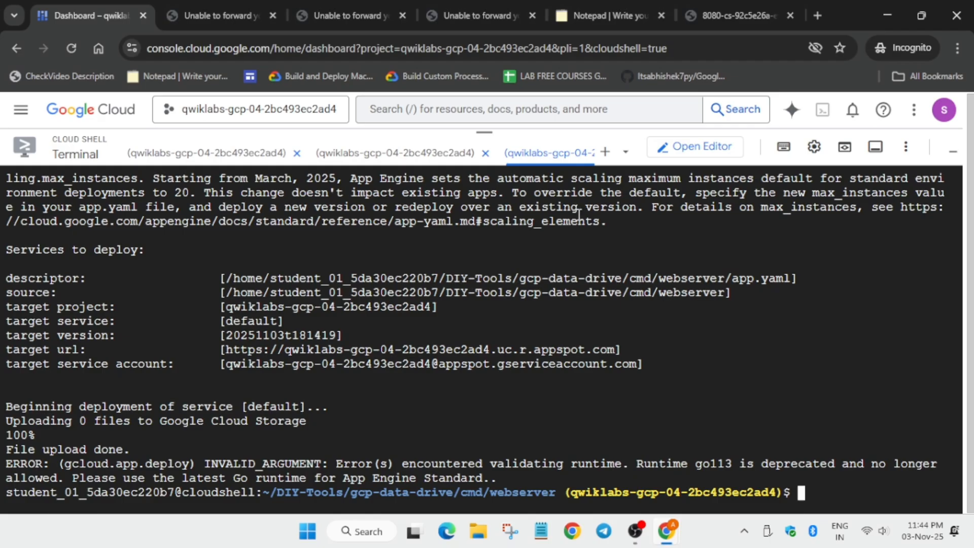
pyautogui.click(106, 15)
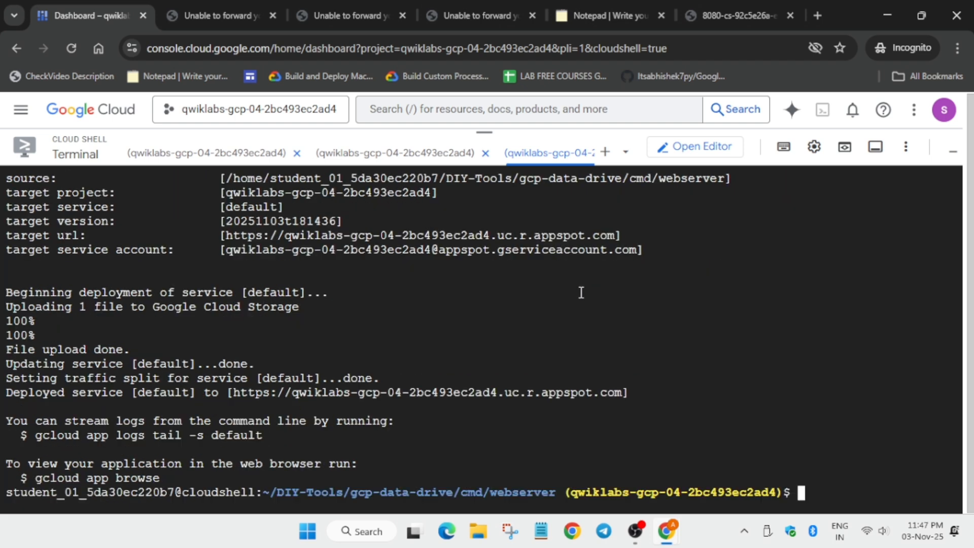
pyautogui.click(93, 15)
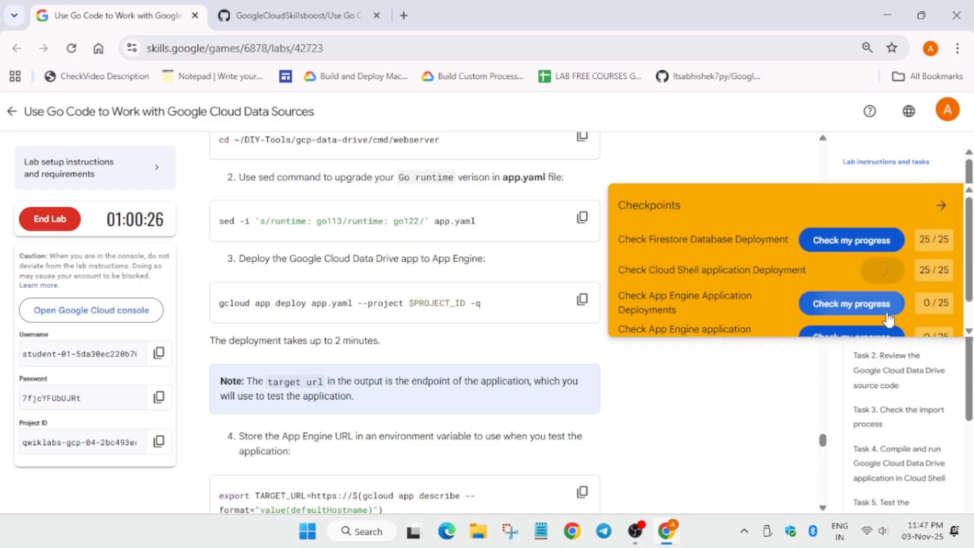
# Credit the App Engine checkpoints for a 100/100 score and end the lab
pyautogui.click(850, 303)
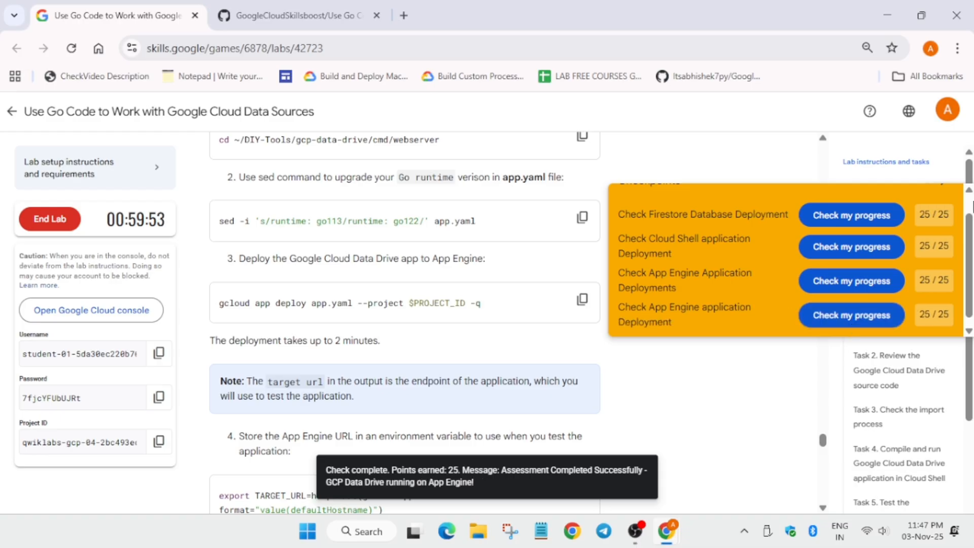
pyautogui.scroll(3)
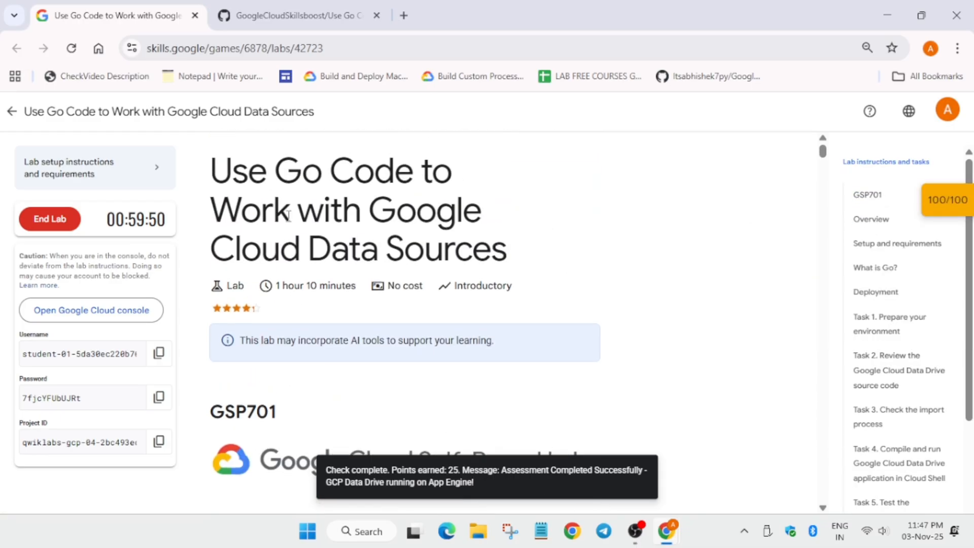
pyautogui.click(50, 219)
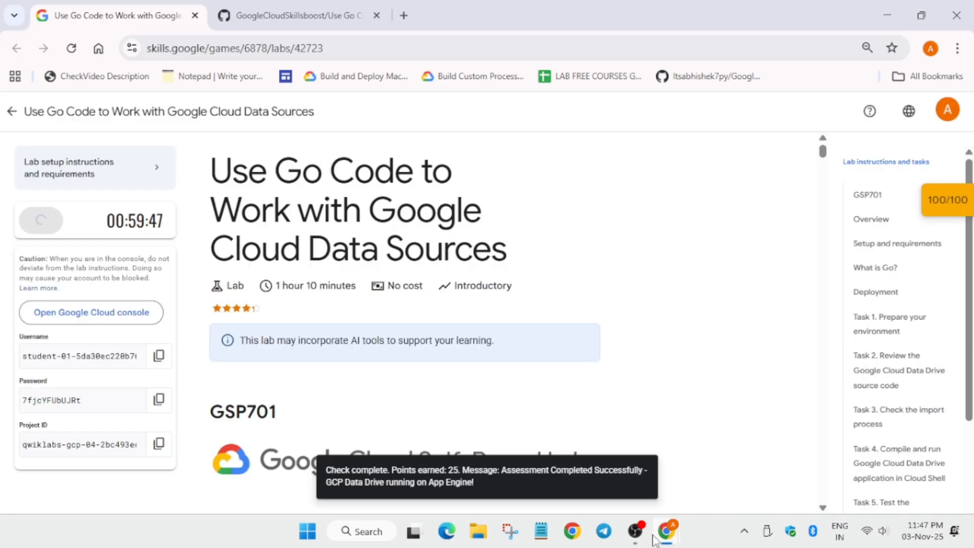